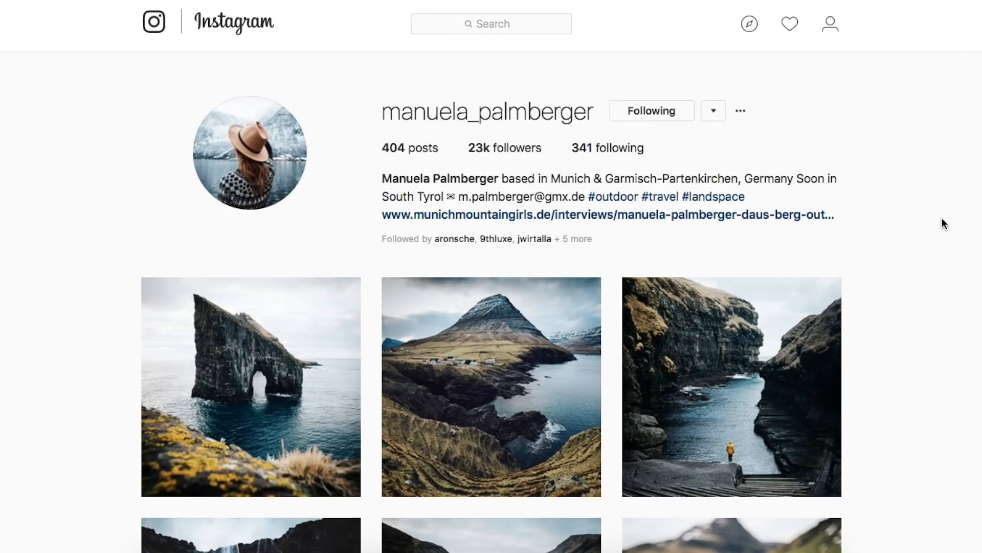
Step: Raise Highlights slightly to +5 in the Basic panel
scroll(down, 3)
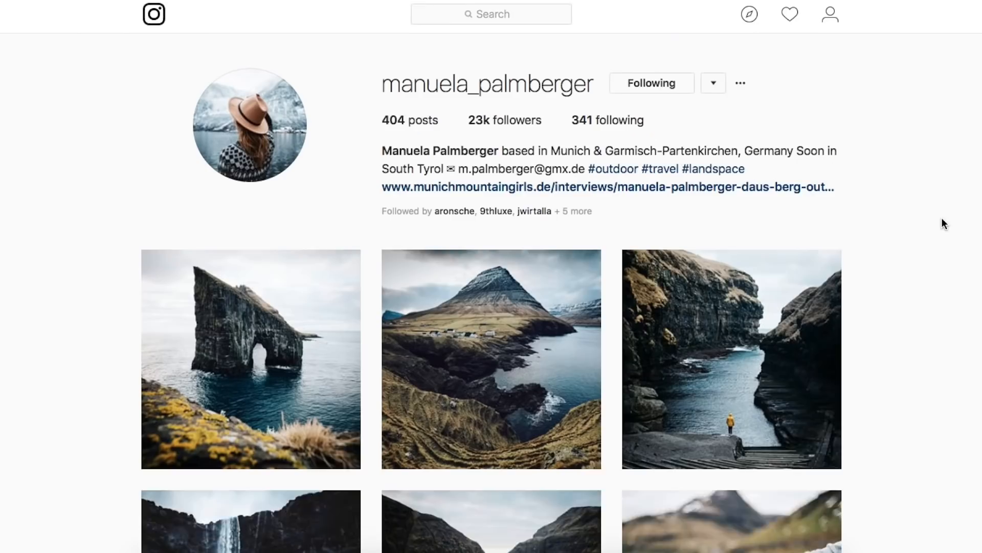
scroll(down, 3)
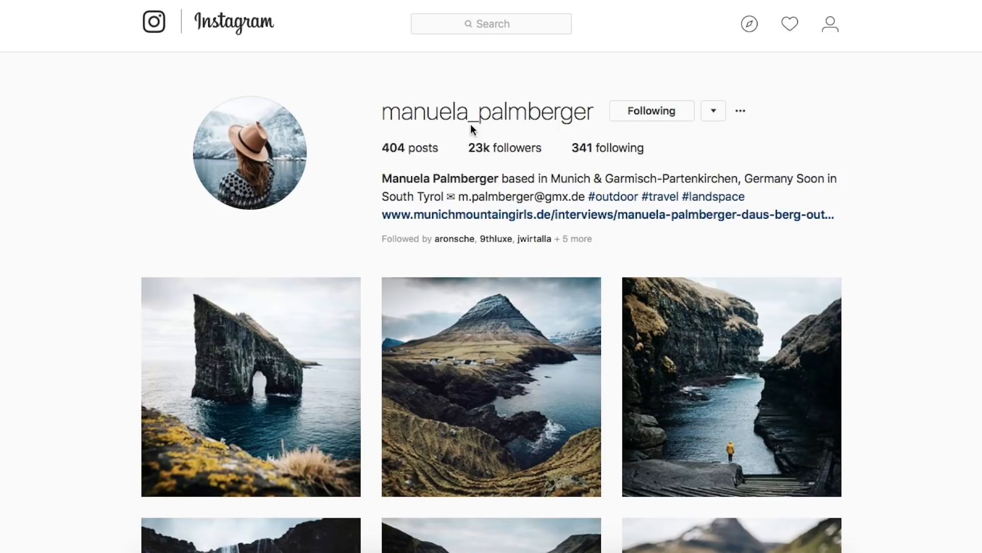
scroll(down, 3)
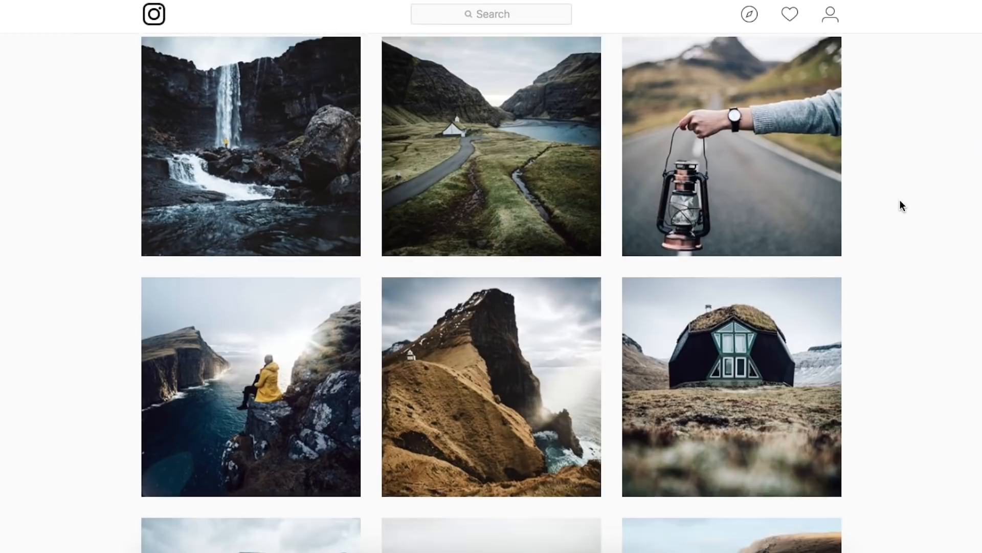
scroll(down, 3)
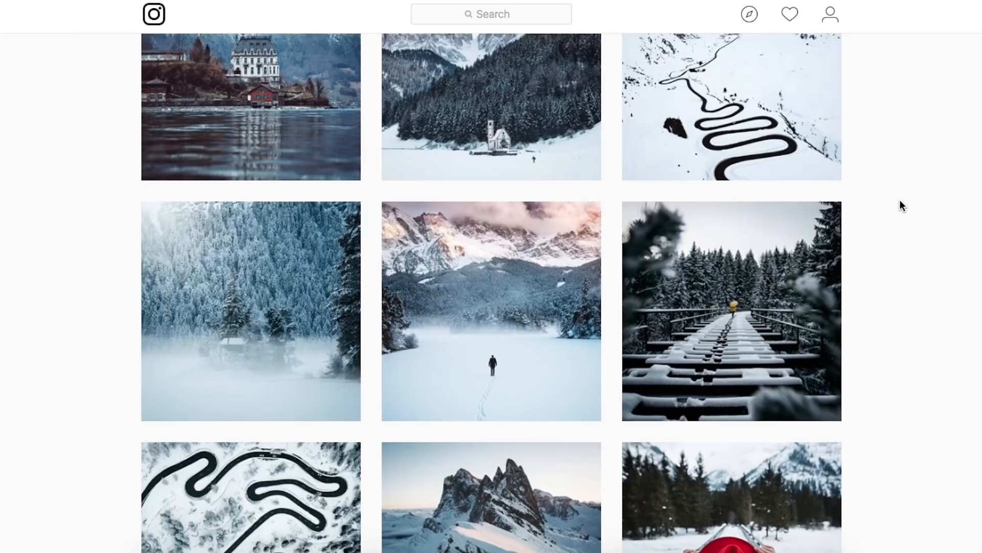
scroll(down, 3)
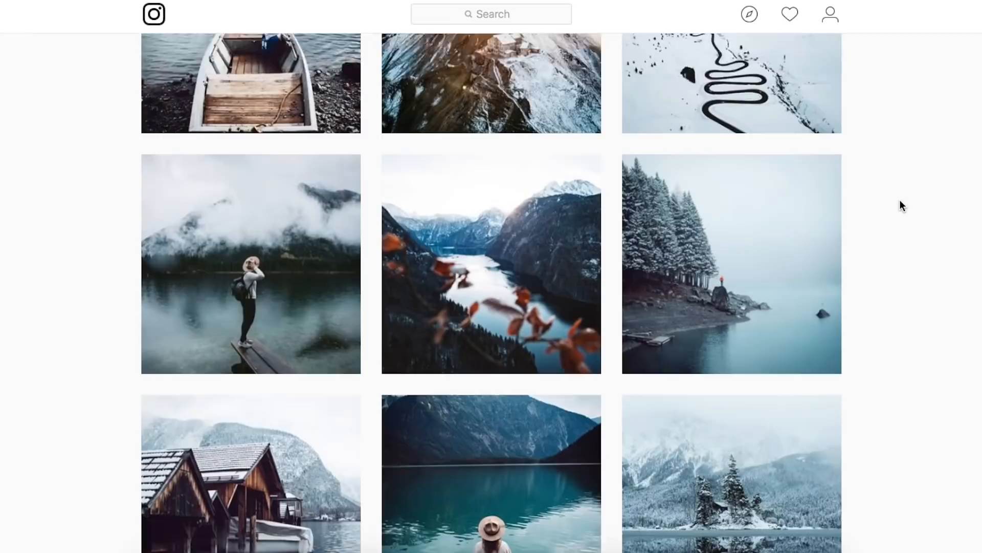
scroll(down, 3)
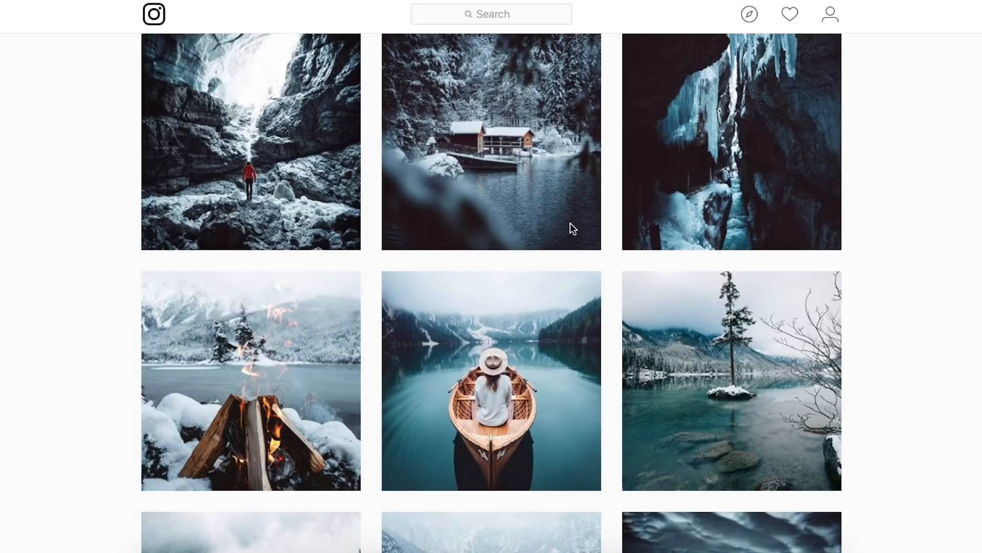
scroll(down, 3)
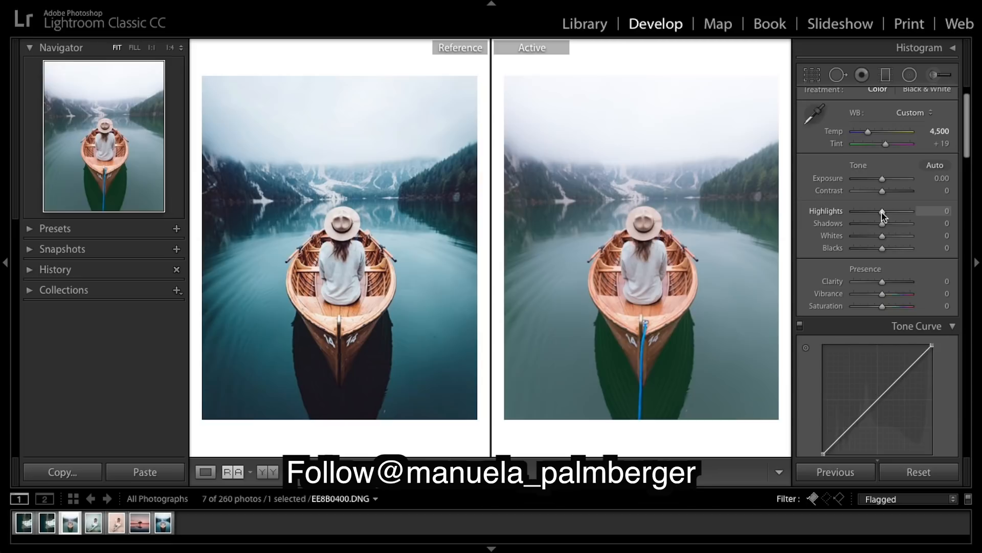
drag(880, 211, 884, 211)
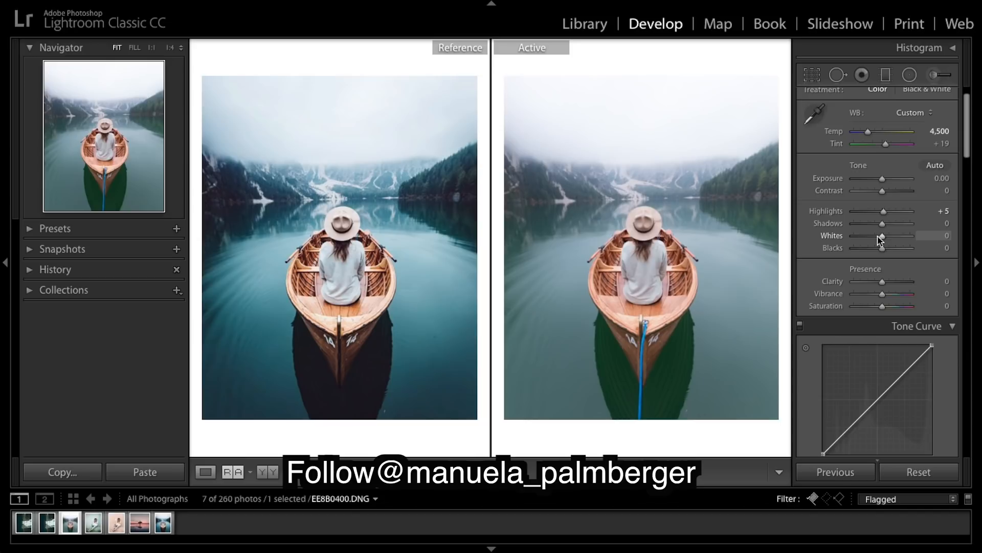
Step: Pull Whites down to about -63 and Blacks to about -31
drag(882, 235, 860, 235)
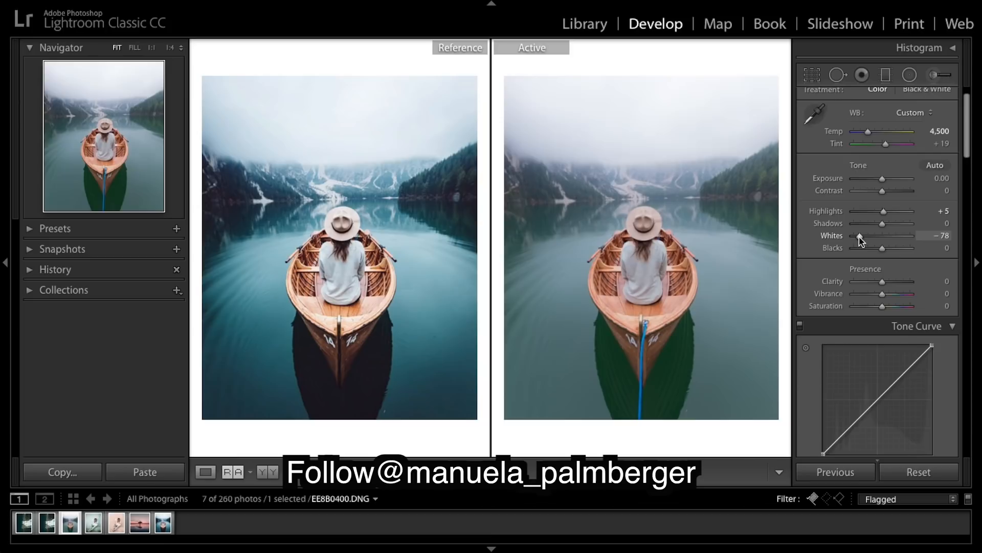
drag(859, 237, 870, 236)
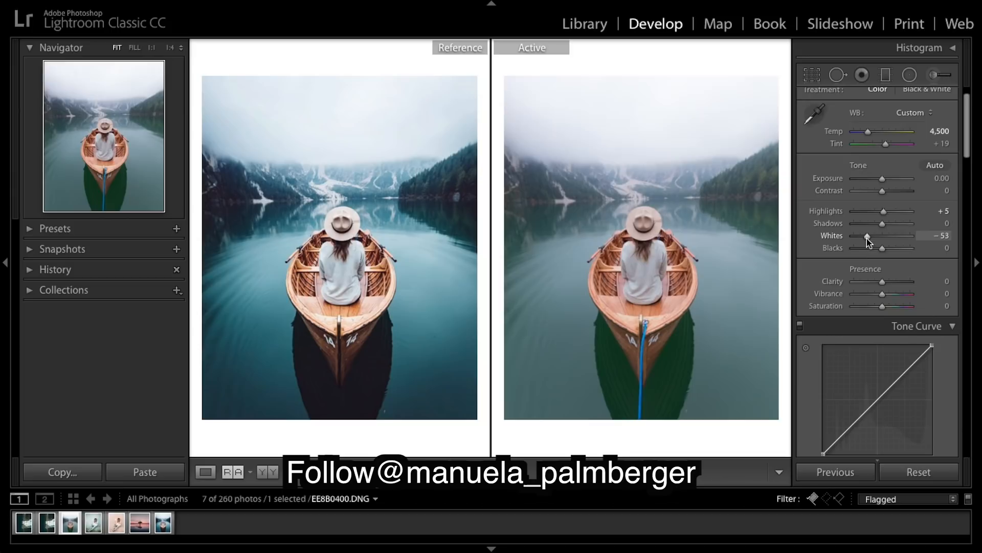
drag(868, 236, 862, 235)
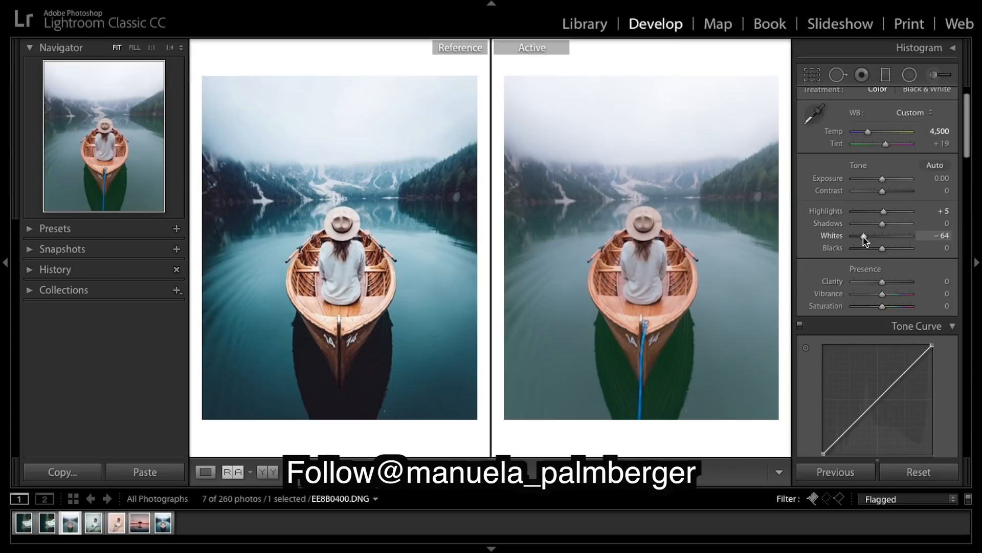
drag(862, 237, 865, 237)
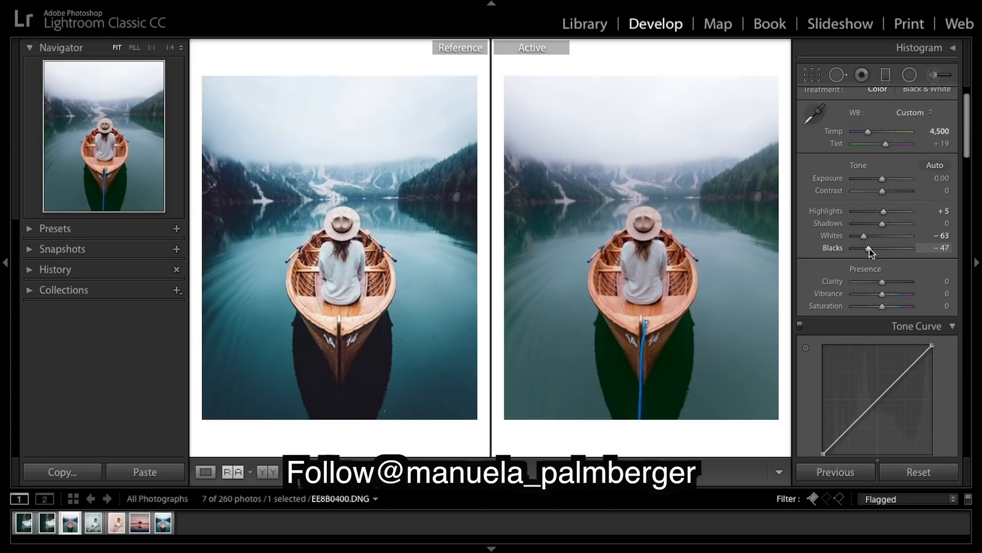
drag(869, 248, 879, 248)
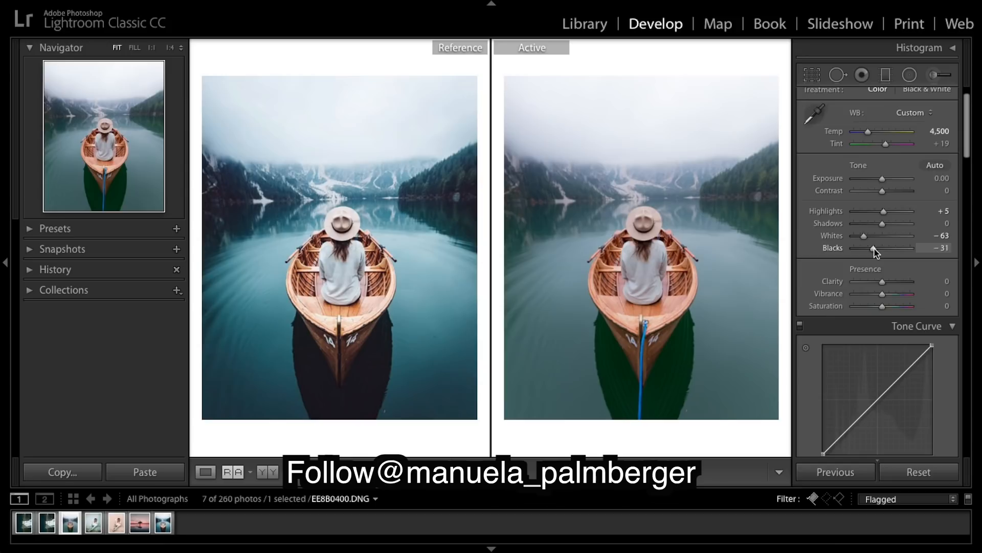
drag(877, 281, 890, 282)
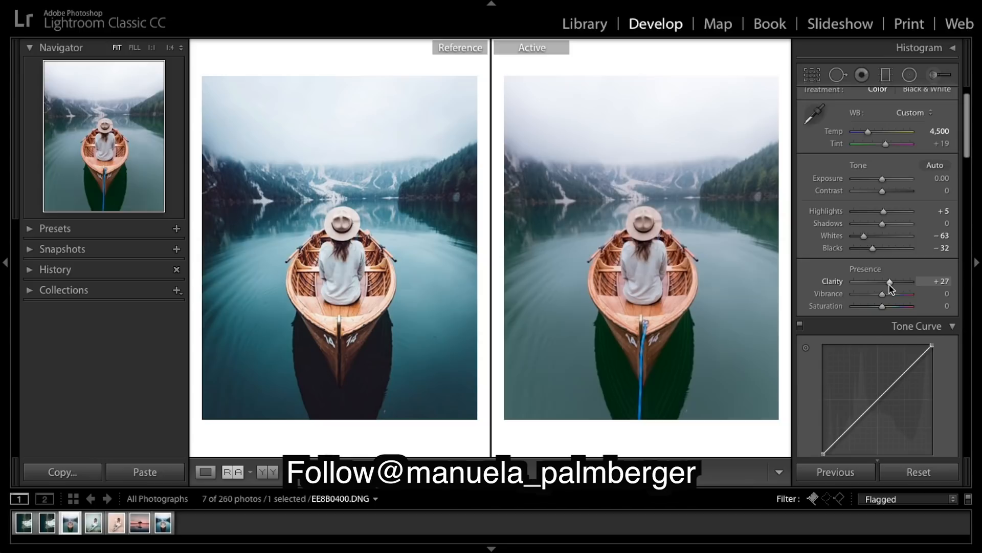
Step: Raise Clarity, compare it at +100, then settle around +28
drag(888, 282, 894, 281)
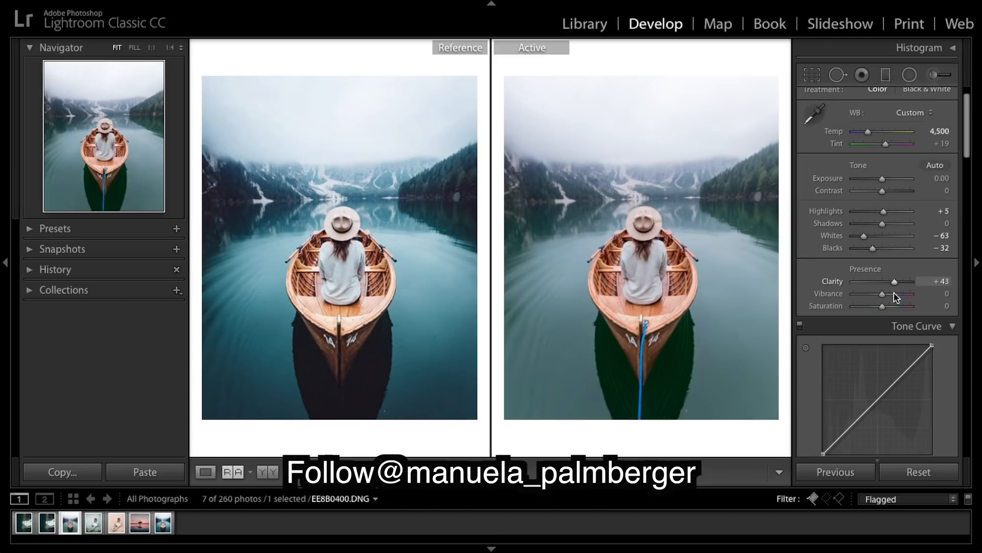
drag(894, 282, 905, 282)
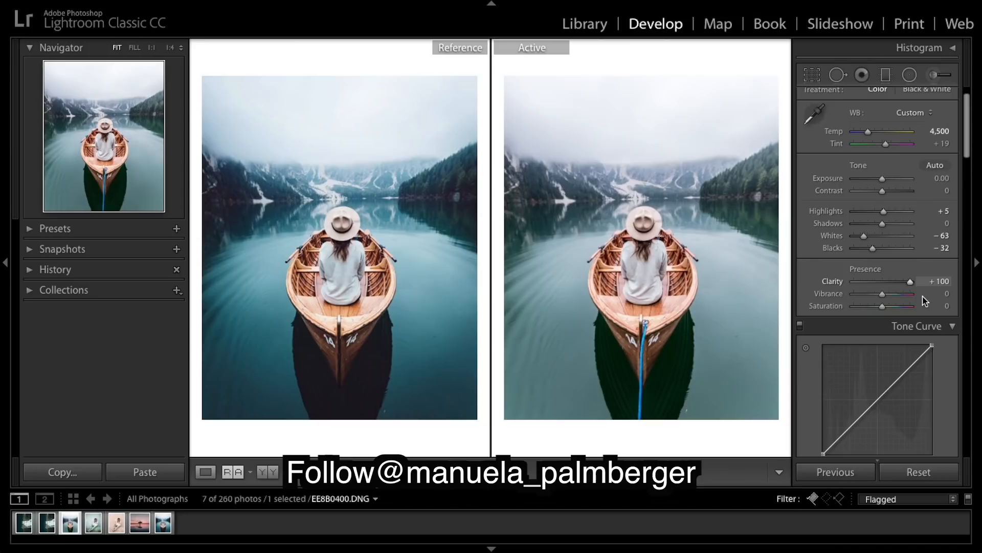
drag(916, 282, 888, 281)
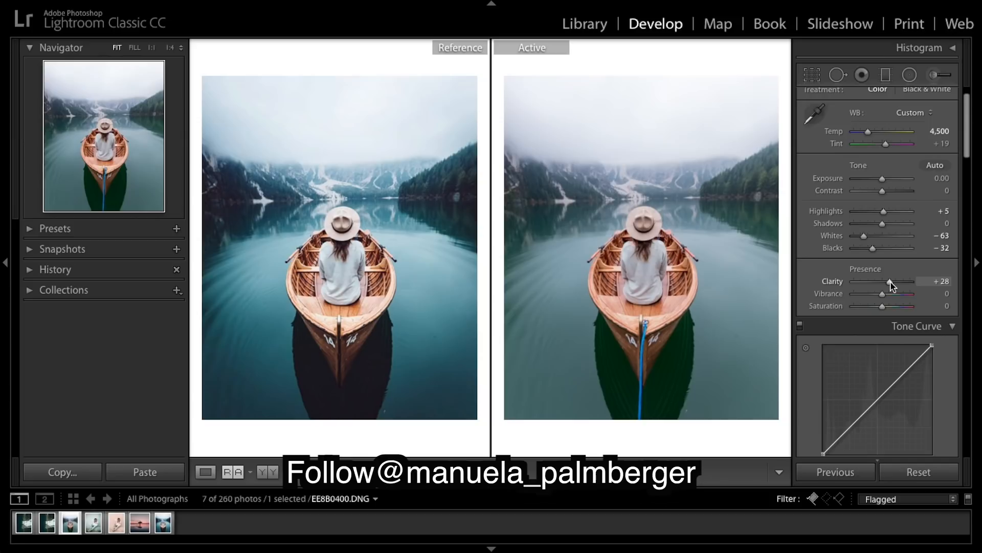
drag(890, 282, 887, 282)
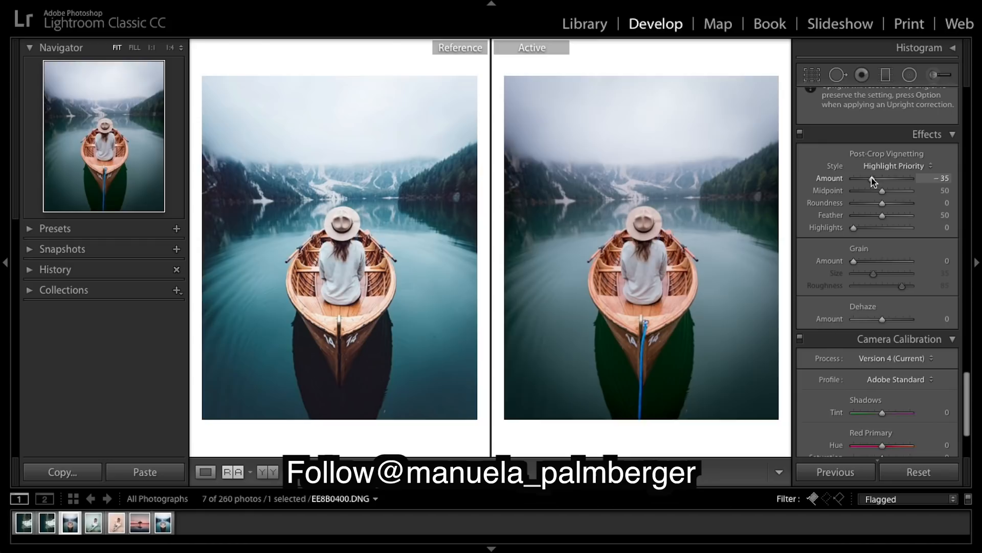
Step: Set Post-Crop Vignetting Amount to -35
drag(863, 178, 877, 179)
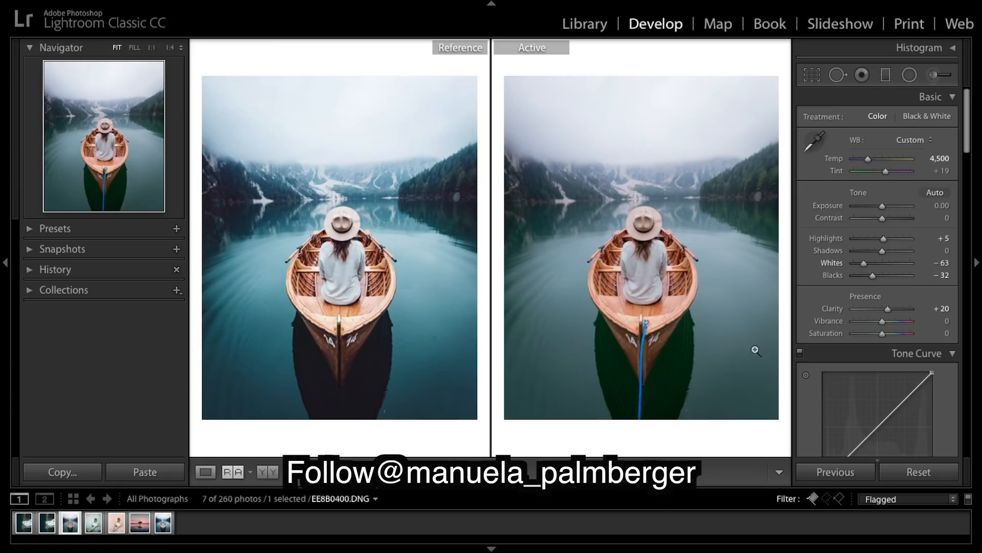
Step: Pull the red channel curve down in the shadows and lower blue in the darkest tones
scroll(down, 3)
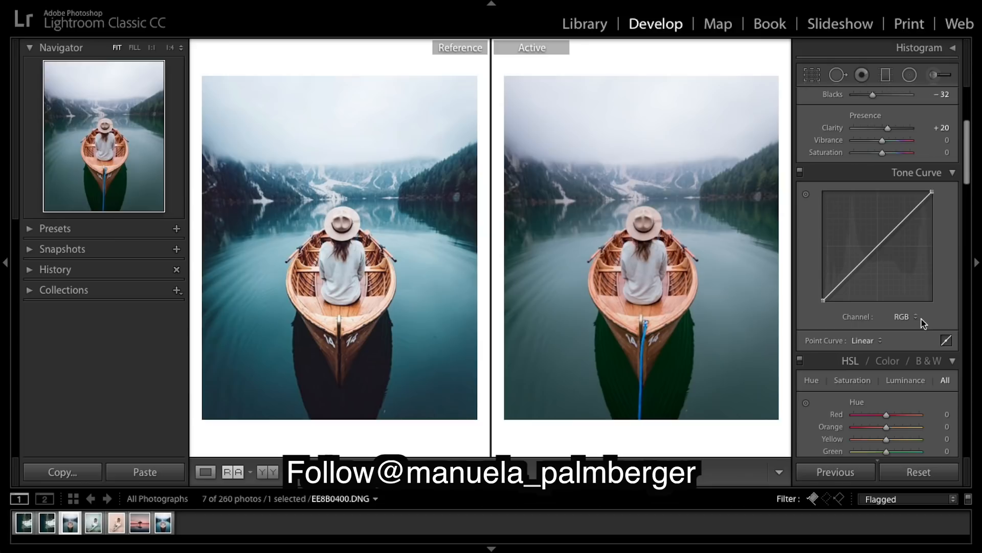
click(904, 316)
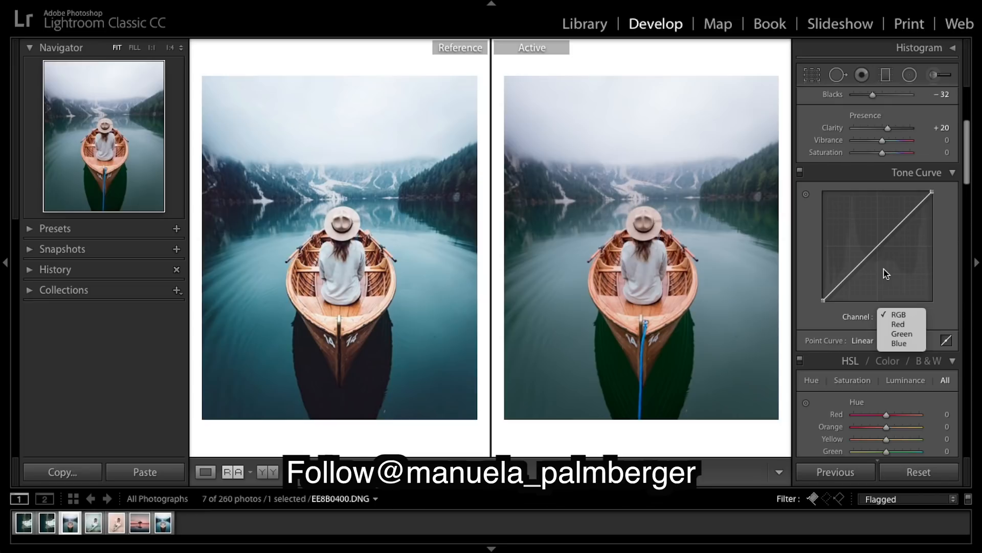
mouse_move(899, 324)
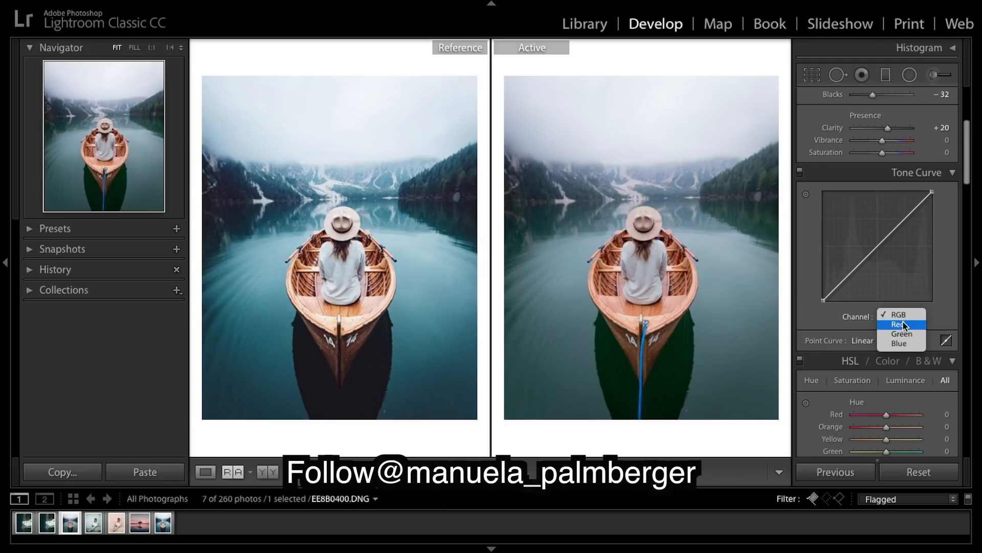
click(899, 324)
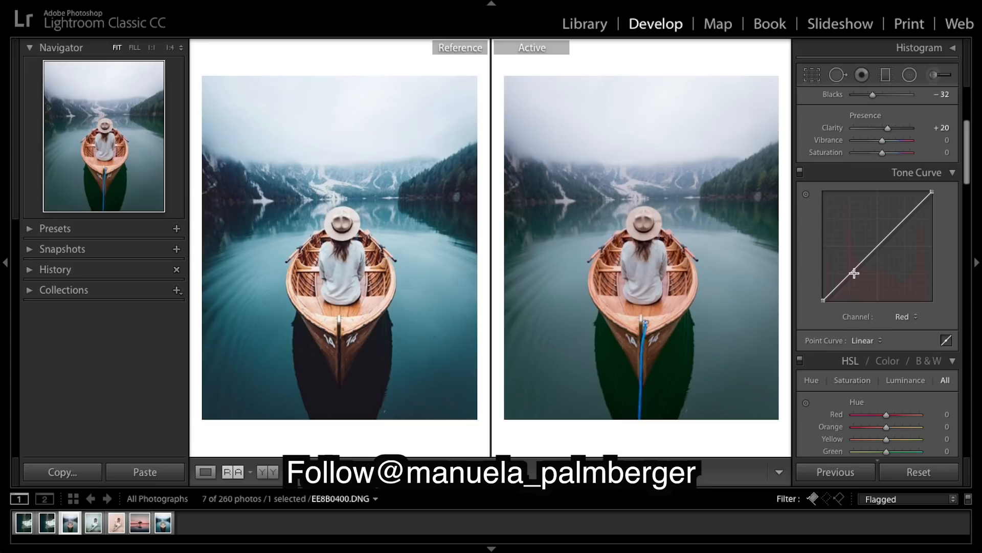
drag(854, 273, 846, 285)
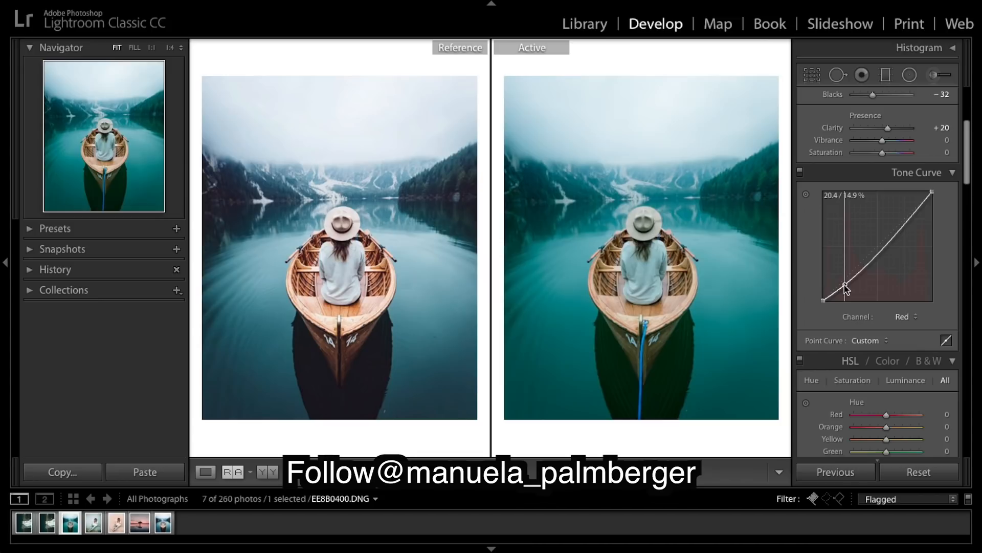
drag(846, 285, 896, 220)
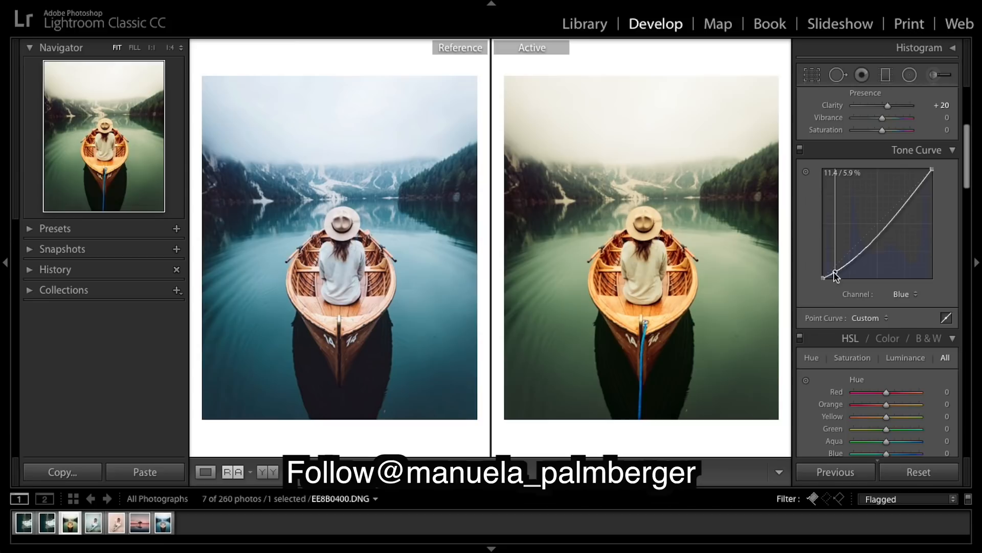
drag(836, 277, 899, 193)
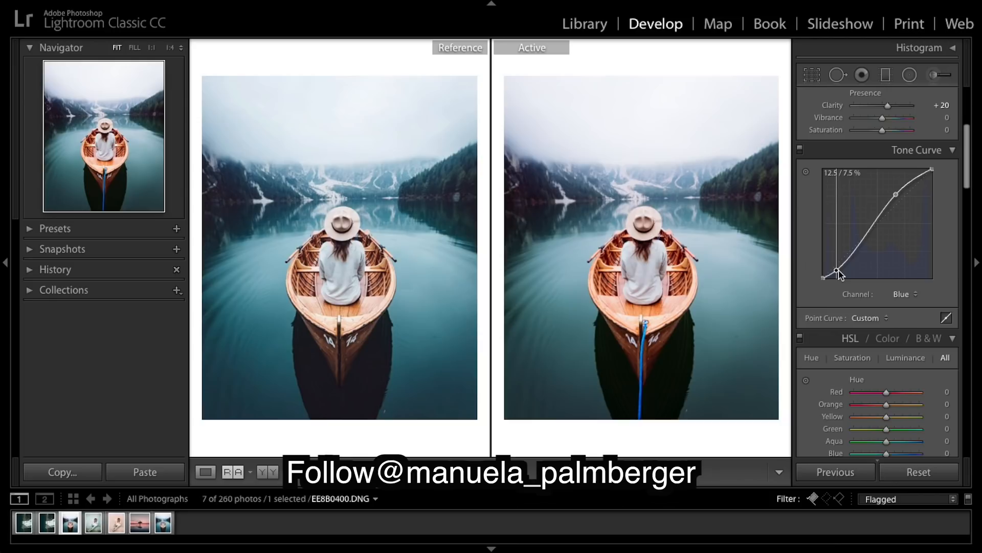
click(904, 294)
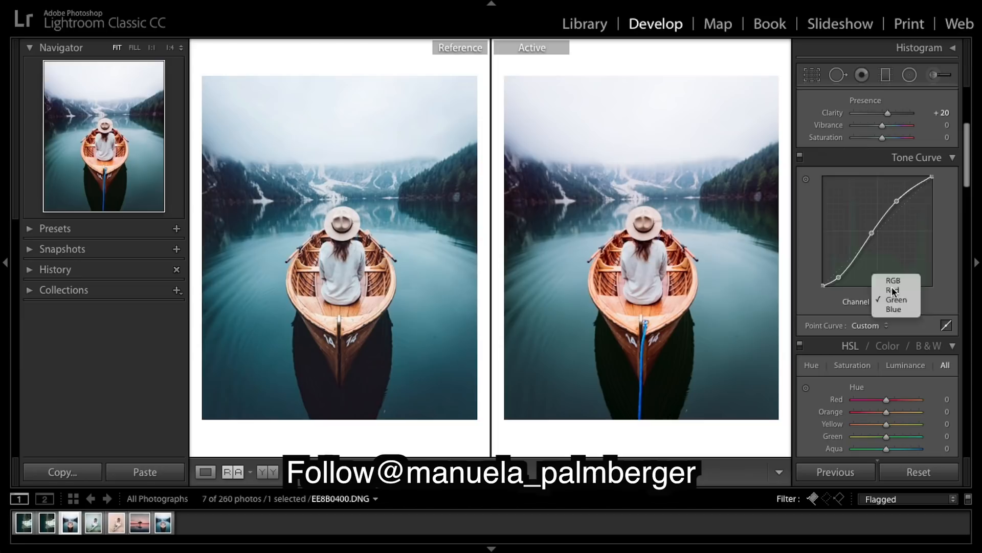
Step: On the RGB curve, lift the black point and soften the upper tones
click(888, 280)
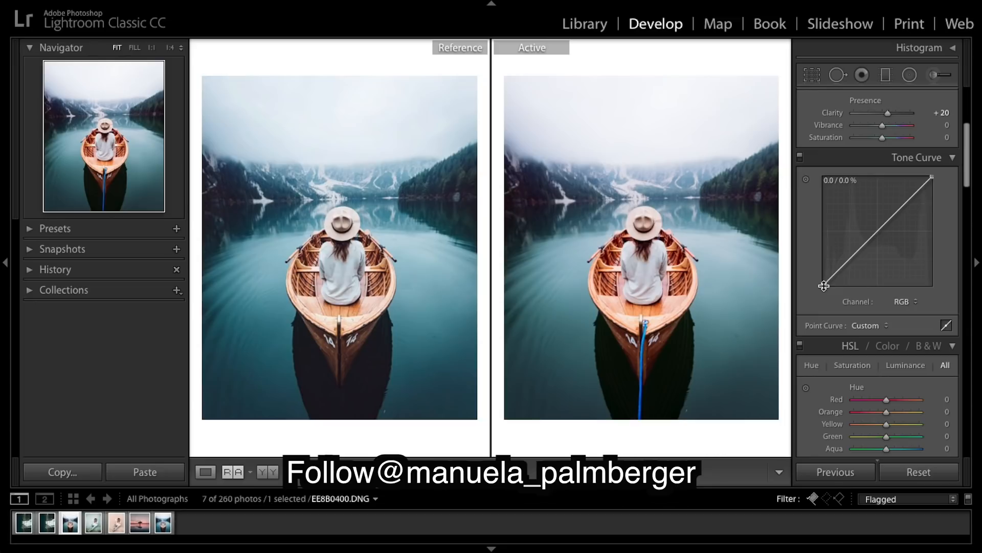
drag(824, 285, 822, 279)
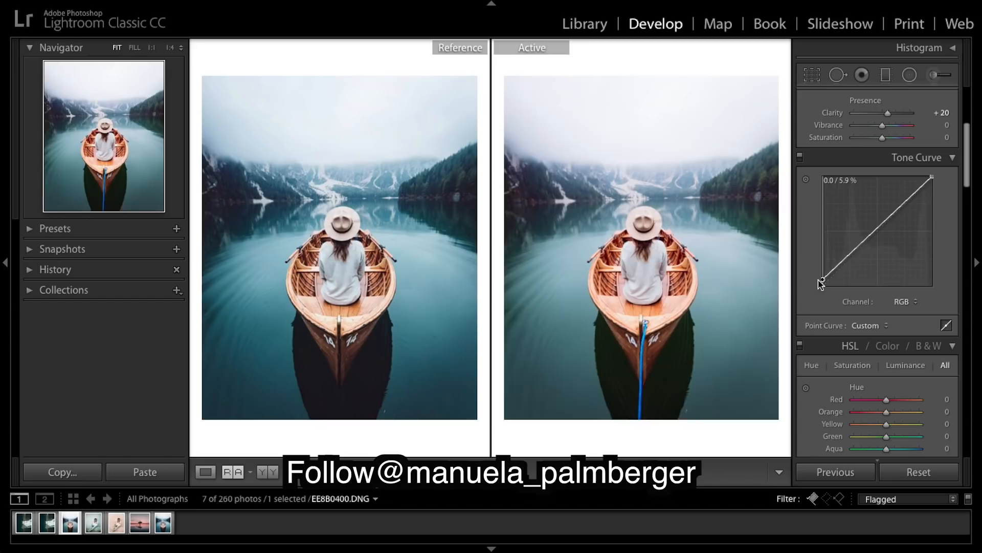
drag(823, 280, 905, 207)
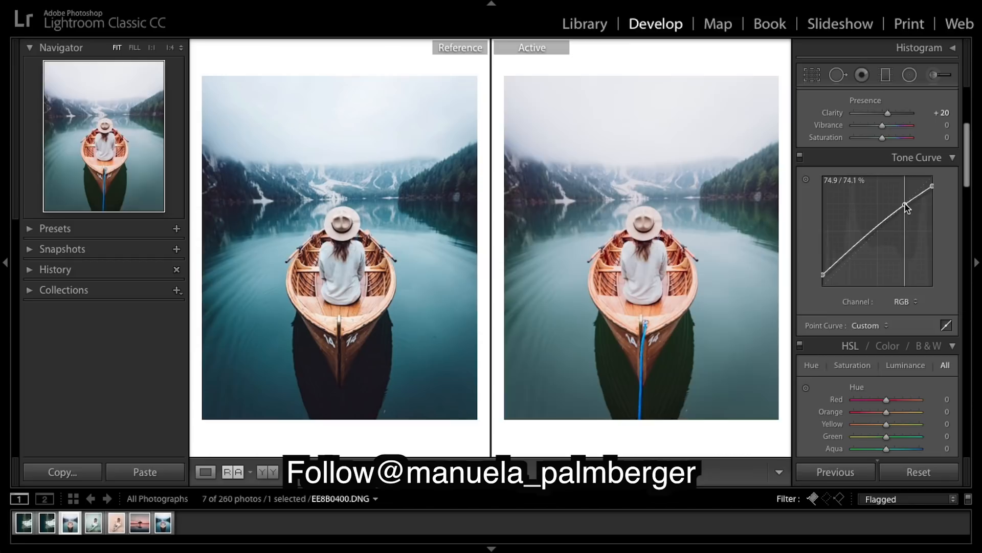
drag(908, 207, 931, 188)
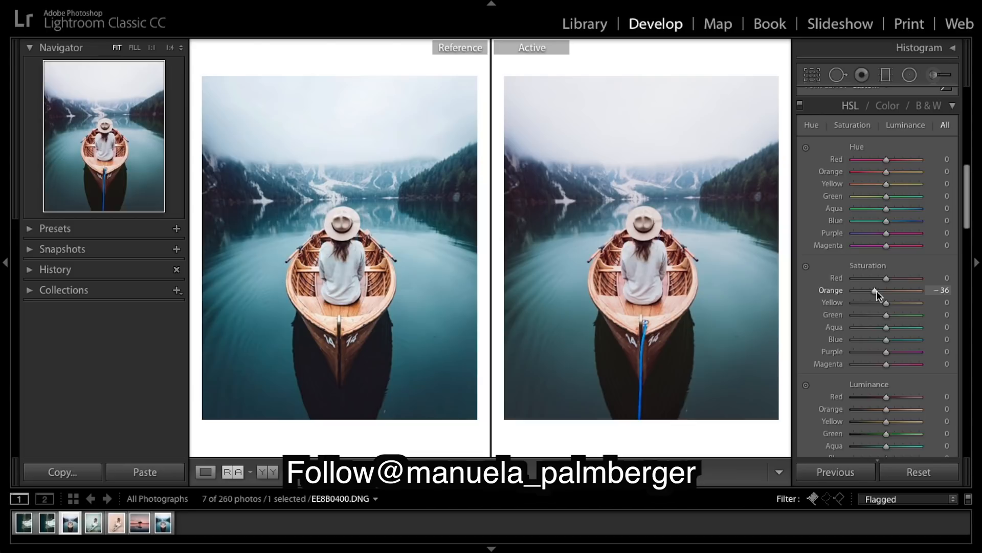
Step: Set HSL saturation Orange to -18 and Aqua to +26
drag(878, 290, 887, 290)
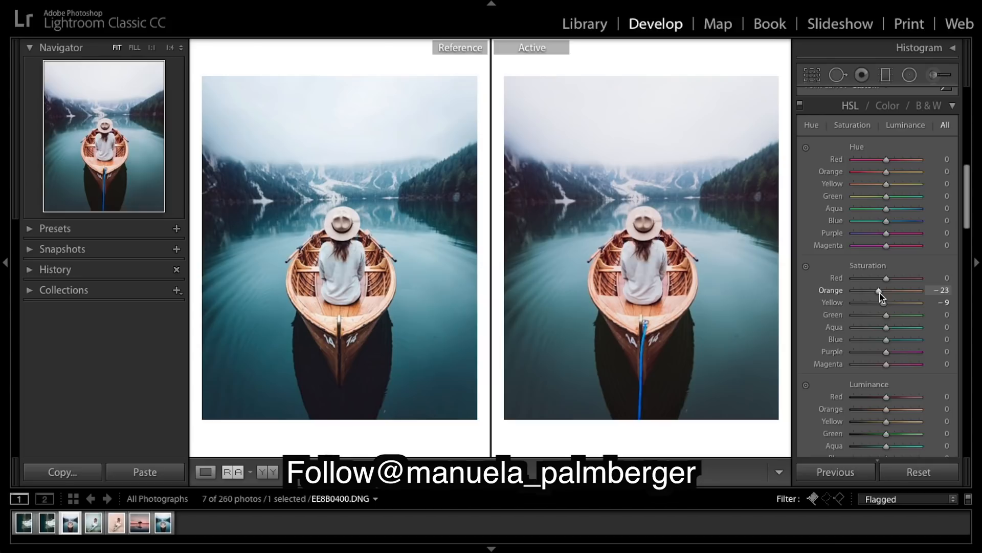
drag(885, 339, 897, 339)
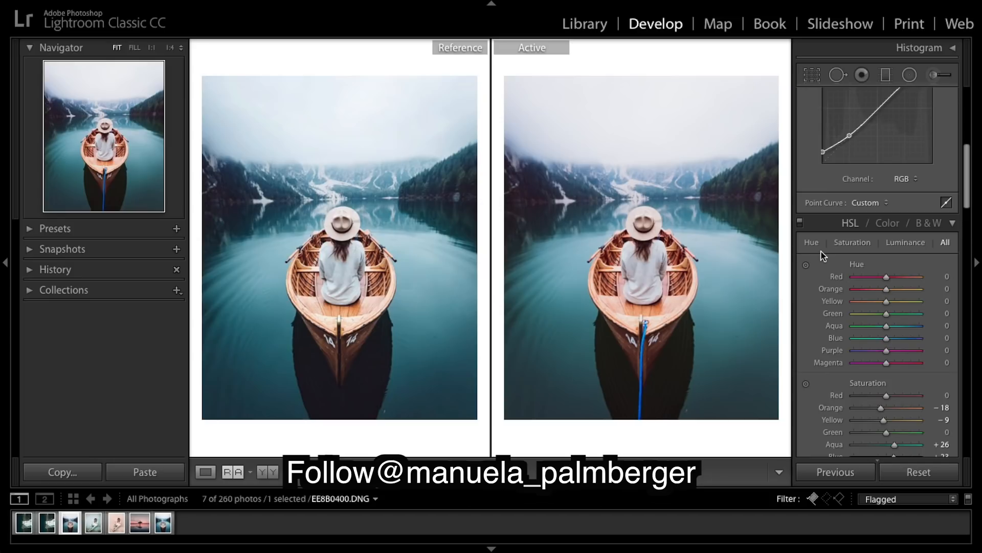
Step: Set Split Toning Shadows Hue to about 210 and Saturation to about 15
scroll(down, 3)
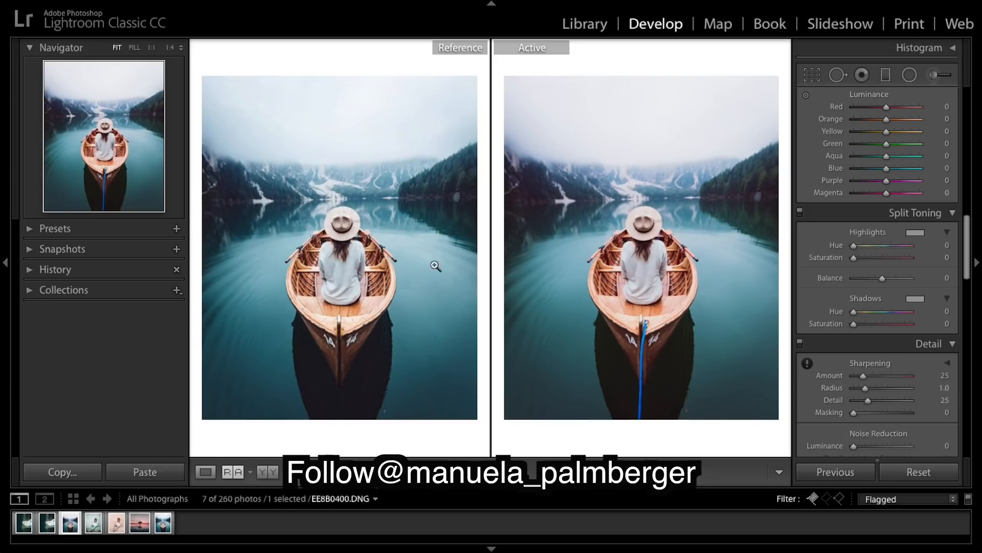
mouse_move(365, 402)
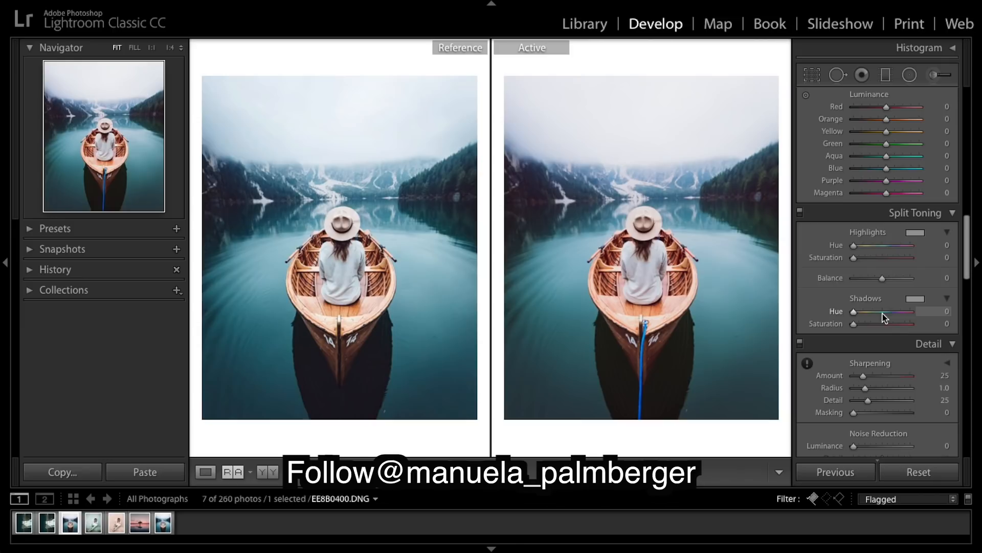
drag(862, 312, 887, 311)
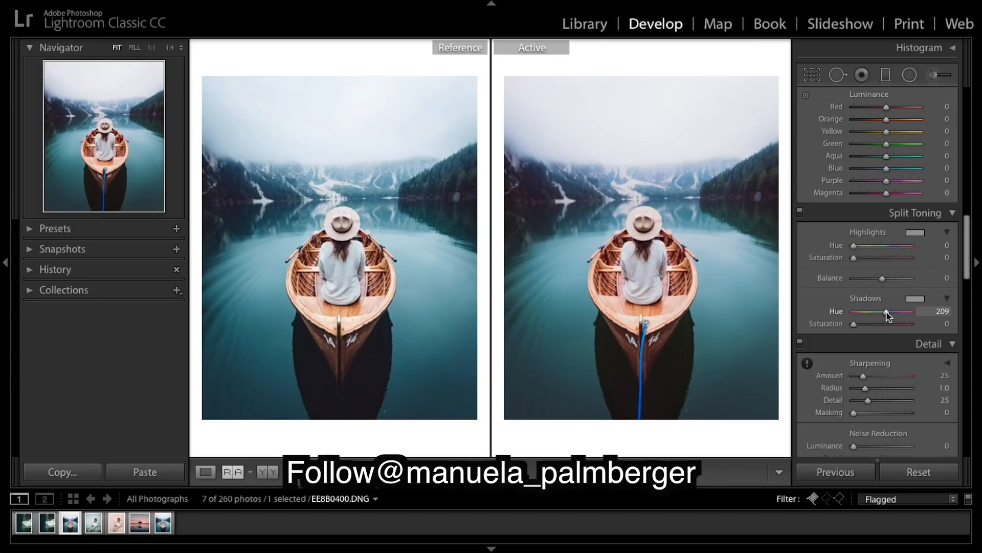
drag(890, 312, 884, 312)
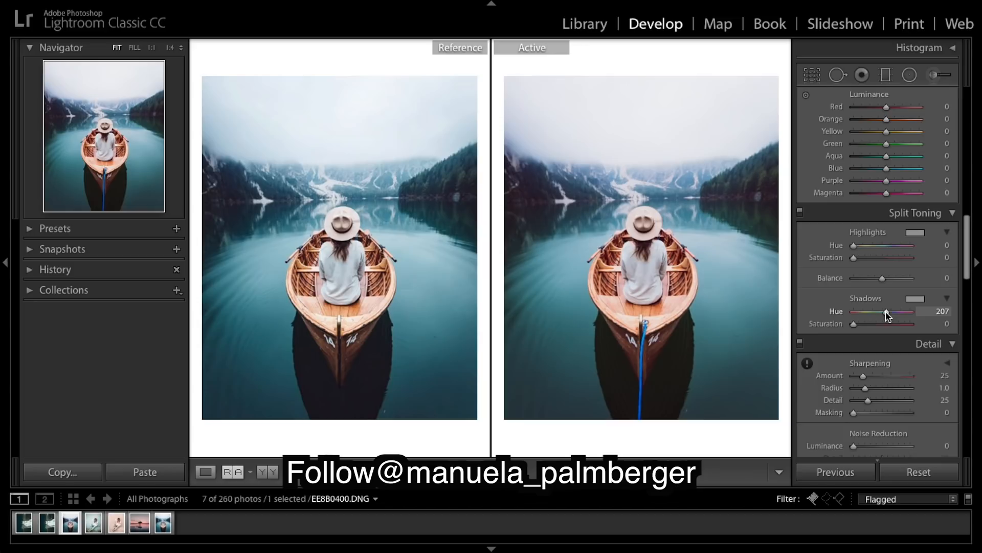
drag(852, 323, 860, 324)
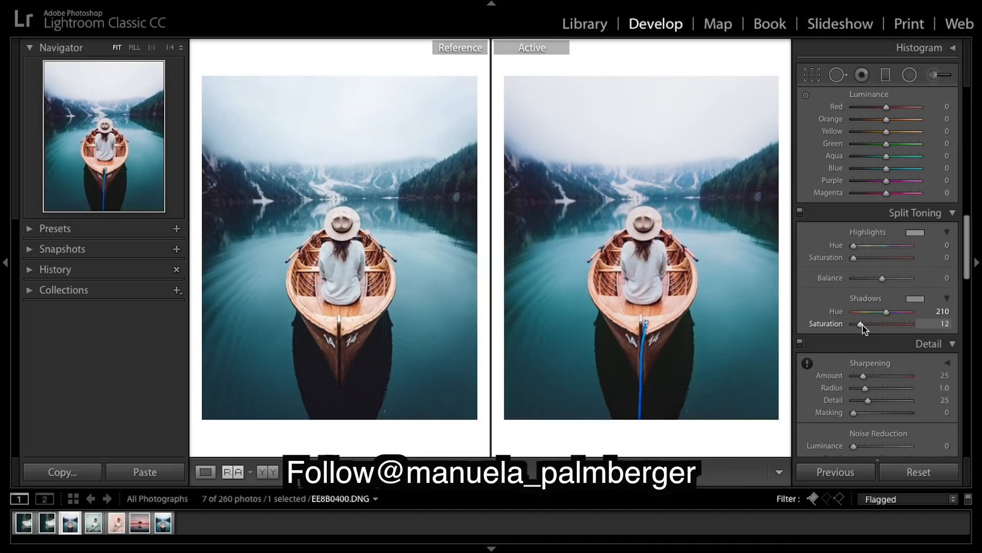
drag(862, 324, 859, 323)
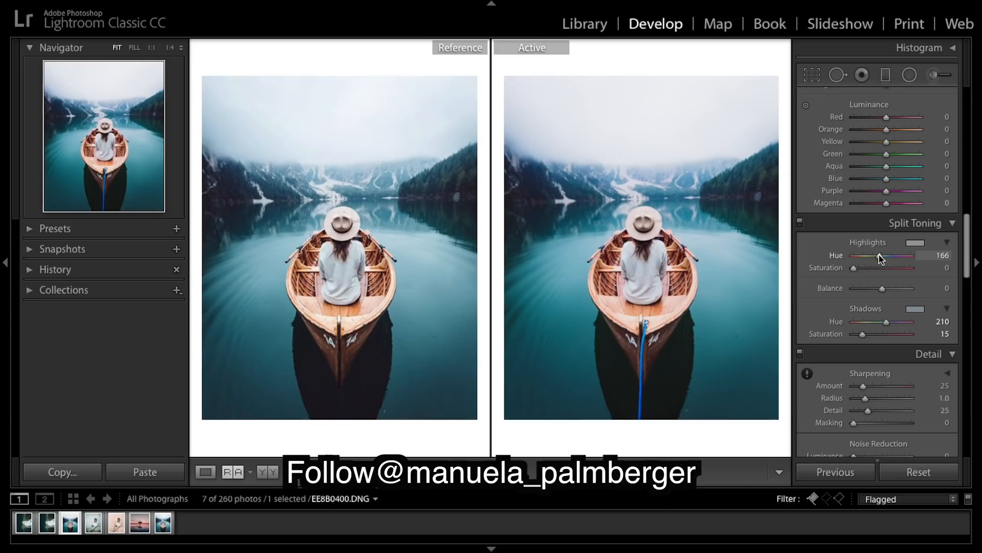
Step: Adjust Split Toning Highlights Hue to around 194 with a touch of saturation
drag(880, 256, 886, 256)
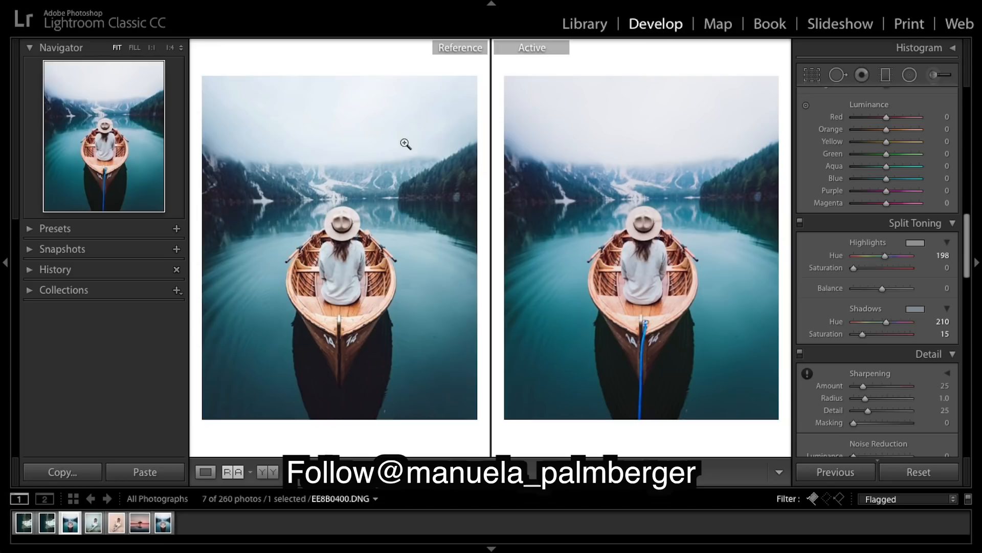
drag(886, 256, 884, 256)
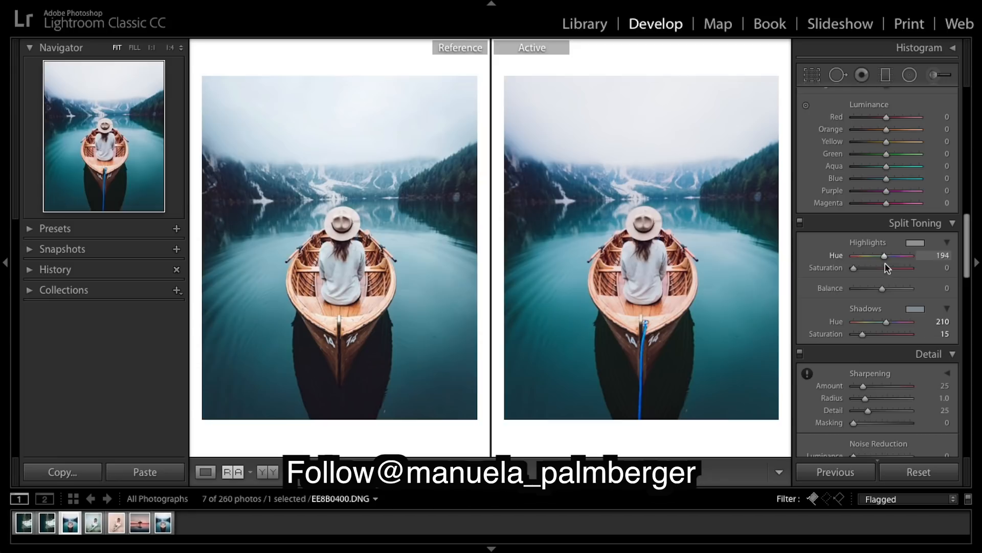
drag(884, 256, 885, 256)
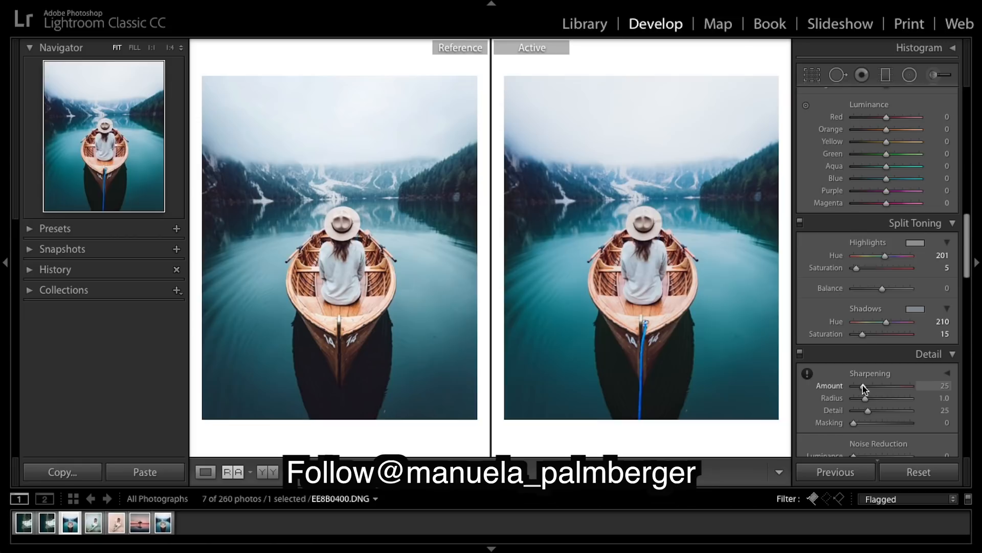
Step: Raise Blue saturation in the HSL panel to +23
drag(865, 385, 877, 386)
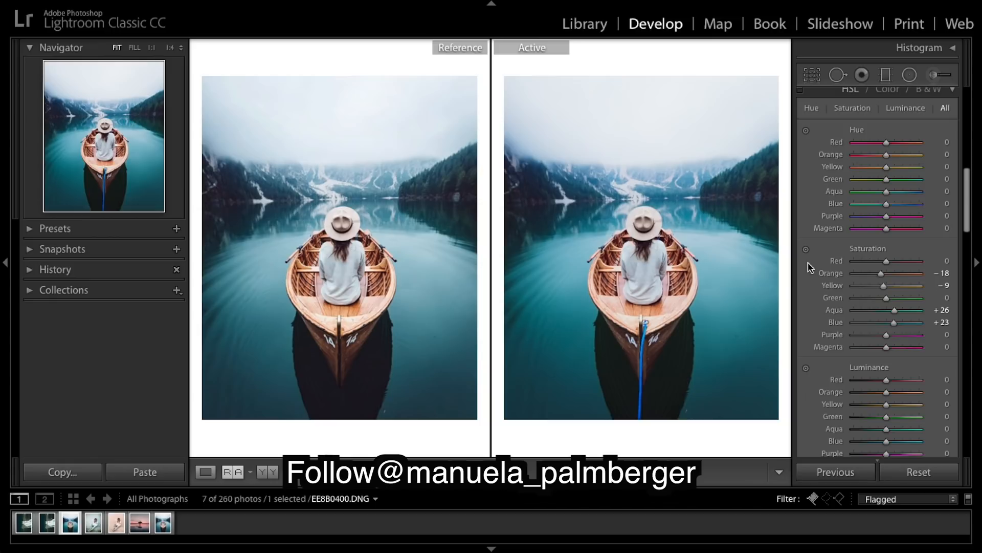
Step: Ease Blue saturation to -20, then shift hues: Red +29, Yellow +10, Green -49
drag(909, 310, 888, 310)
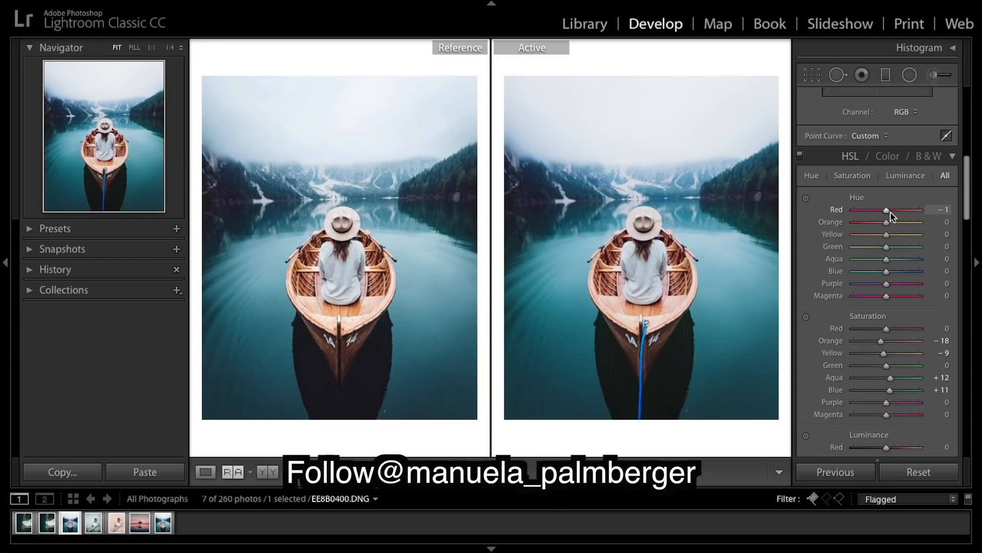
drag(886, 209, 897, 210)
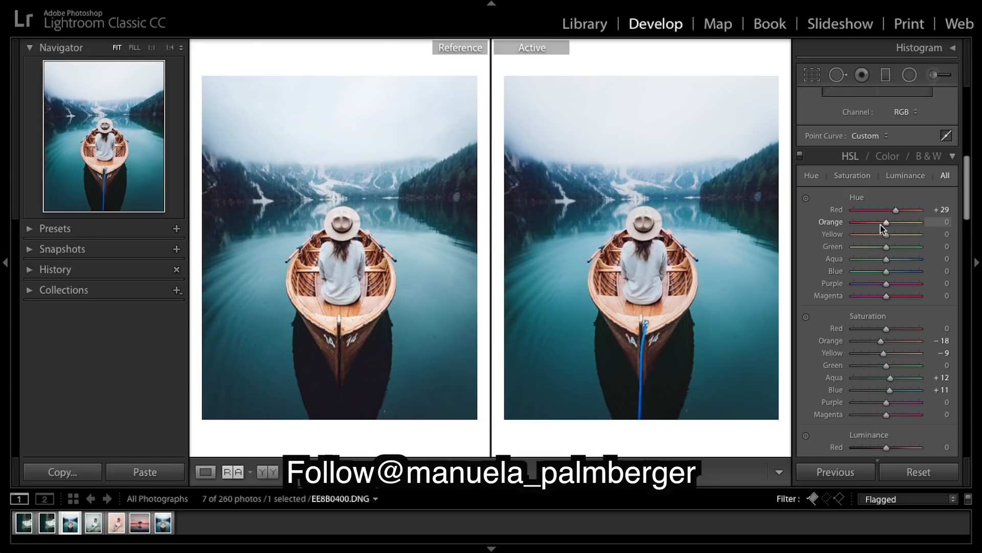
drag(899, 222, 877, 221)
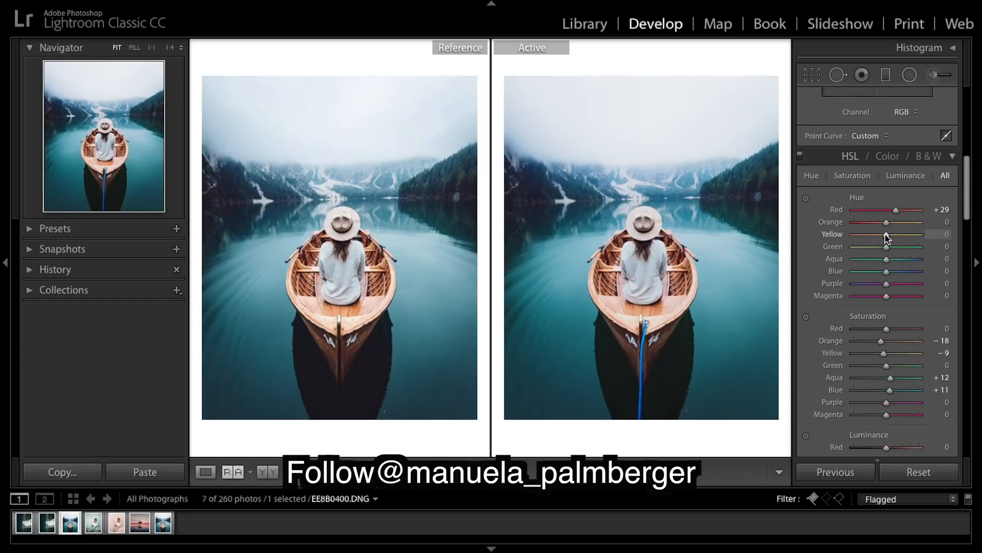
drag(886, 234, 946, 234)
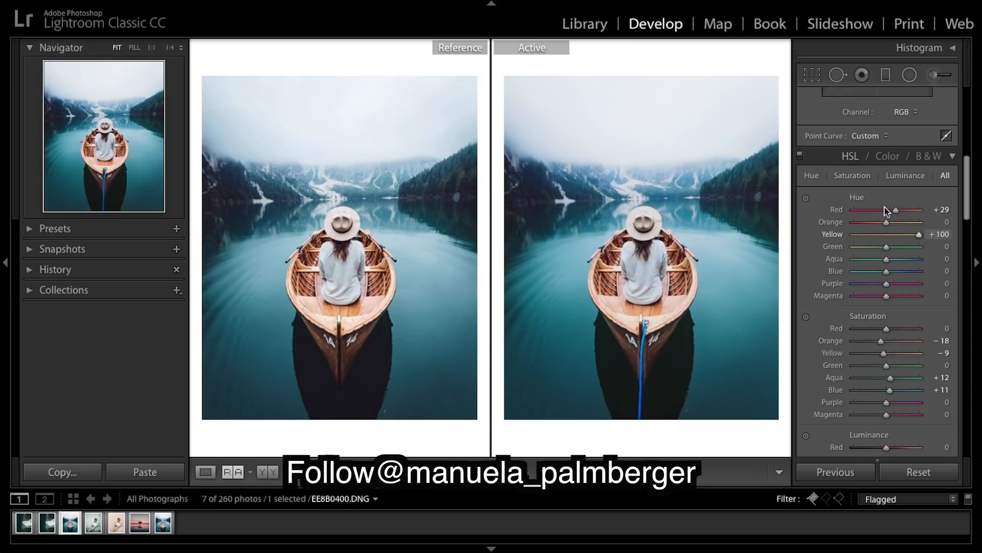
drag(921, 234, 890, 233)
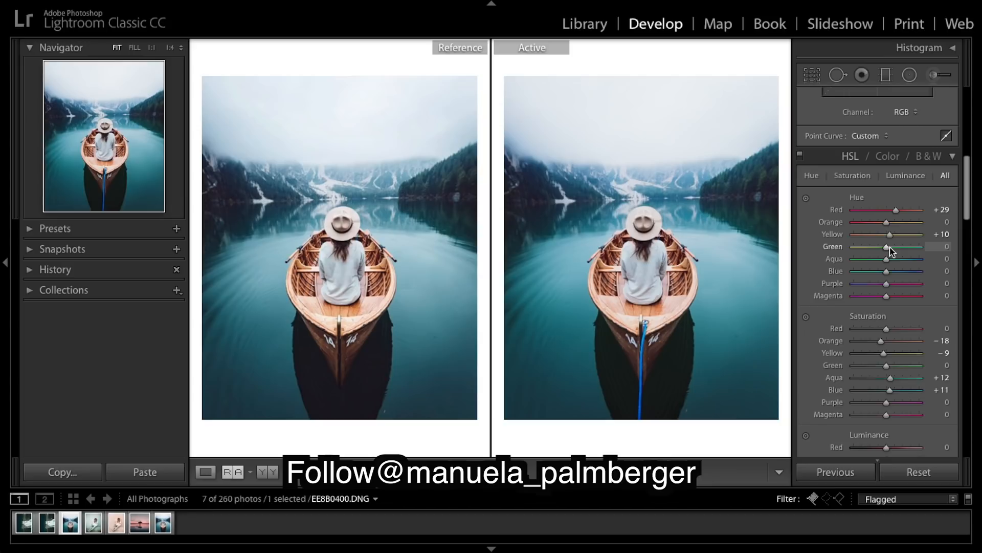
drag(886, 246, 876, 246)
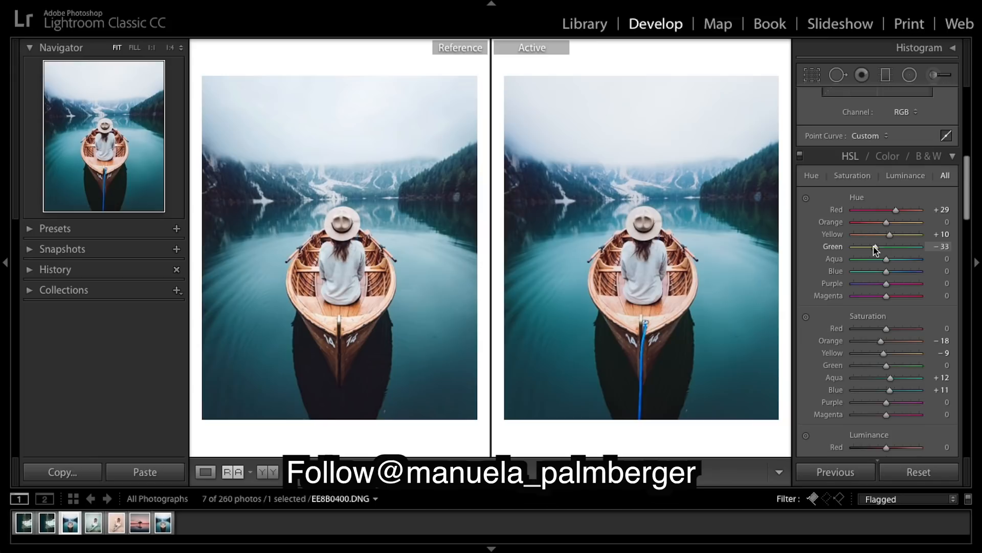
drag(883, 246, 873, 246)
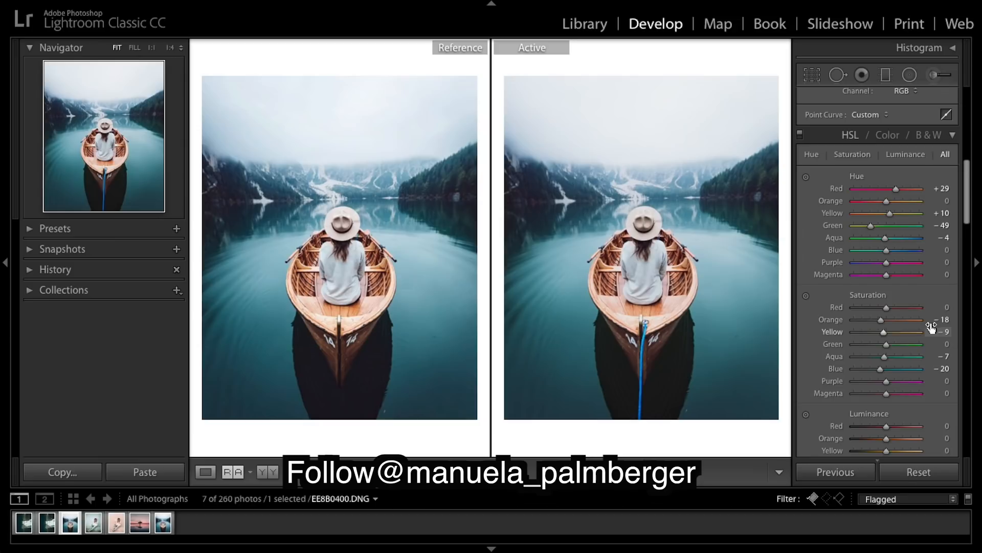
Step: Set the Aqua hue to +6, Blue hue to +4 and Purple hue to −100
drag(885, 237, 890, 237)
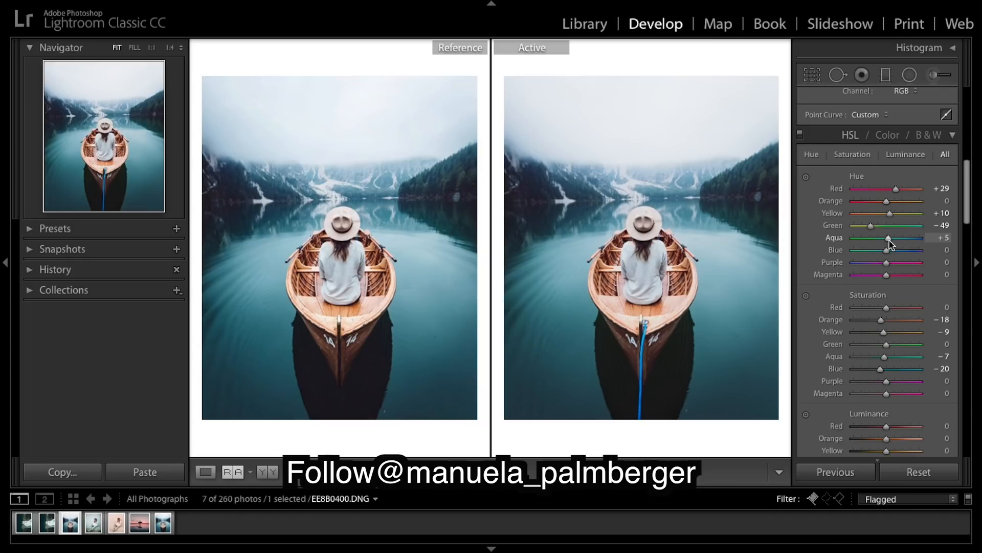
drag(887, 249, 893, 249)
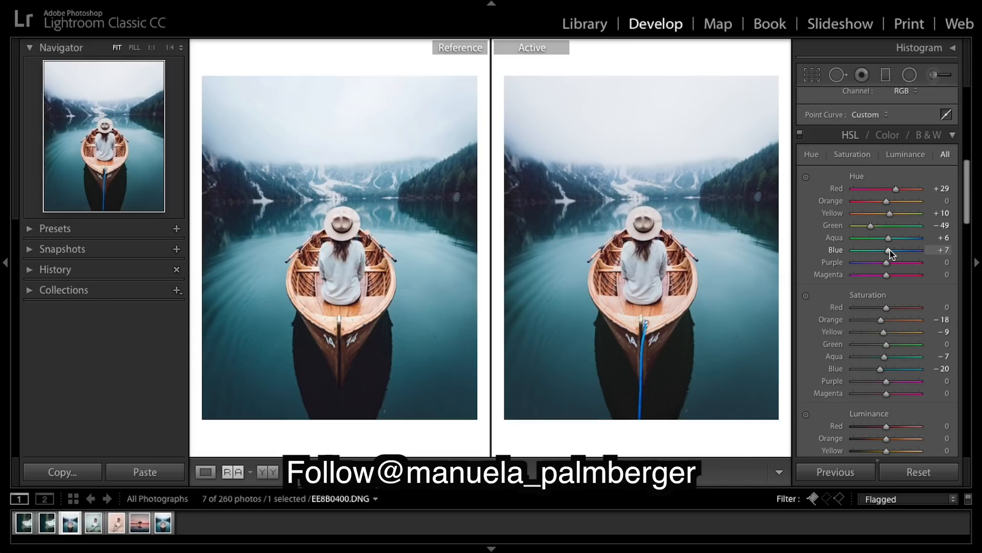
drag(903, 250, 887, 250)
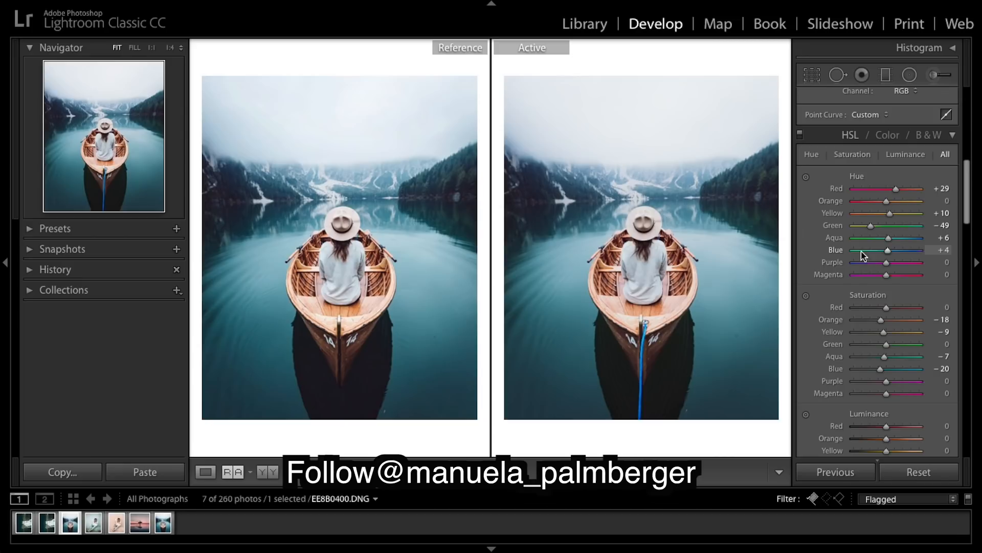
drag(885, 262, 863, 262)
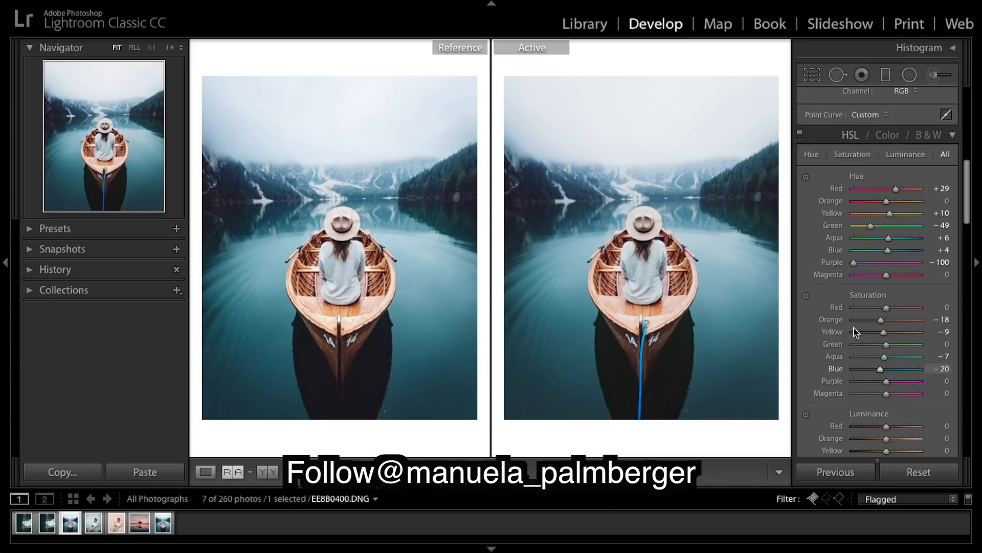
Step: Set Red saturation to −50 and Orange saturation to −10
scroll(down, 3)
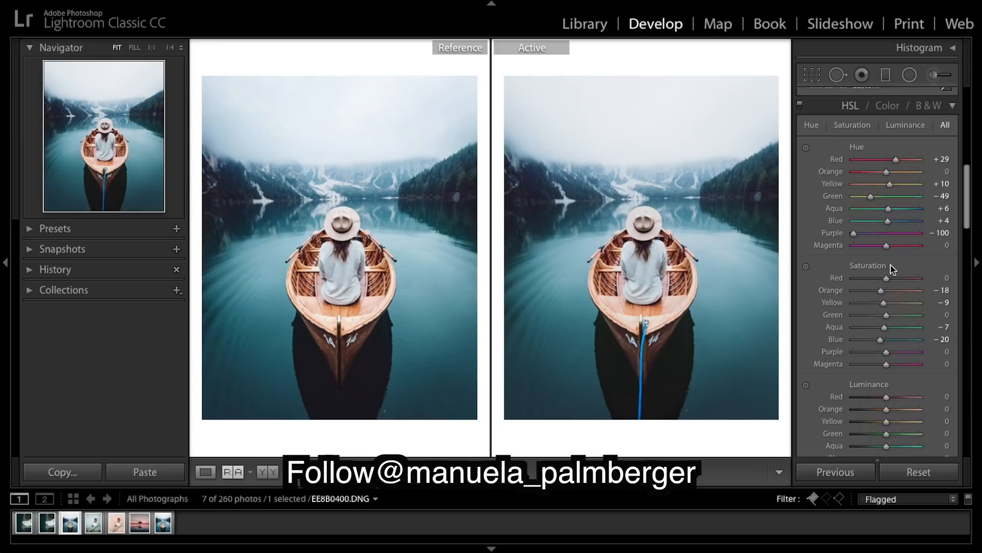
drag(887, 276, 870, 276)
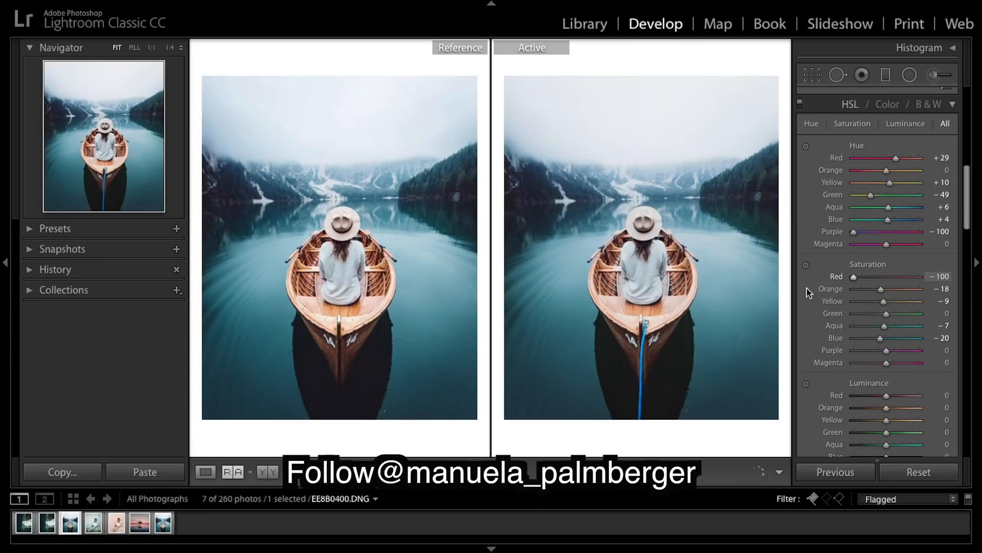
drag(851, 276, 919, 276)
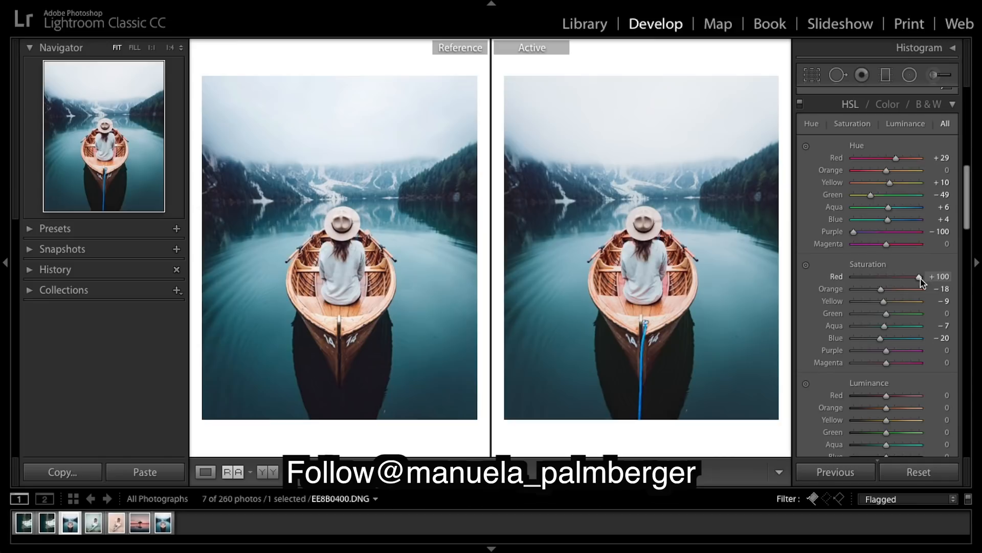
drag(921, 277, 869, 276)
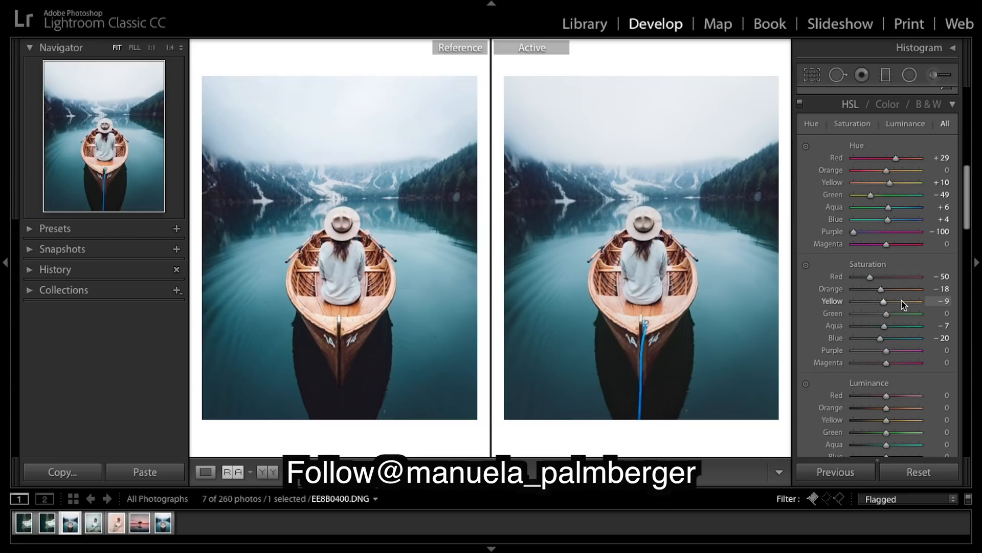
drag(880, 288, 882, 288)
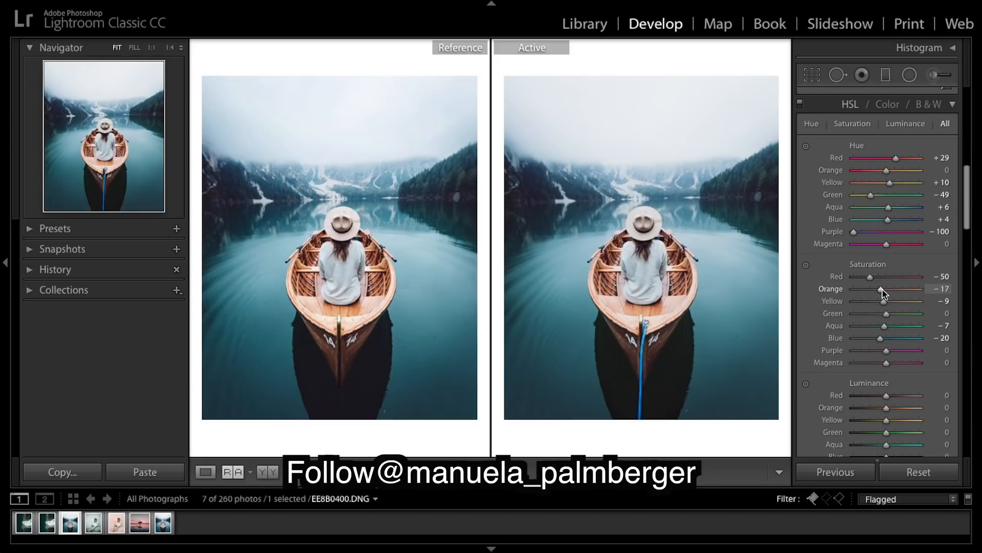
drag(880, 288, 885, 288)
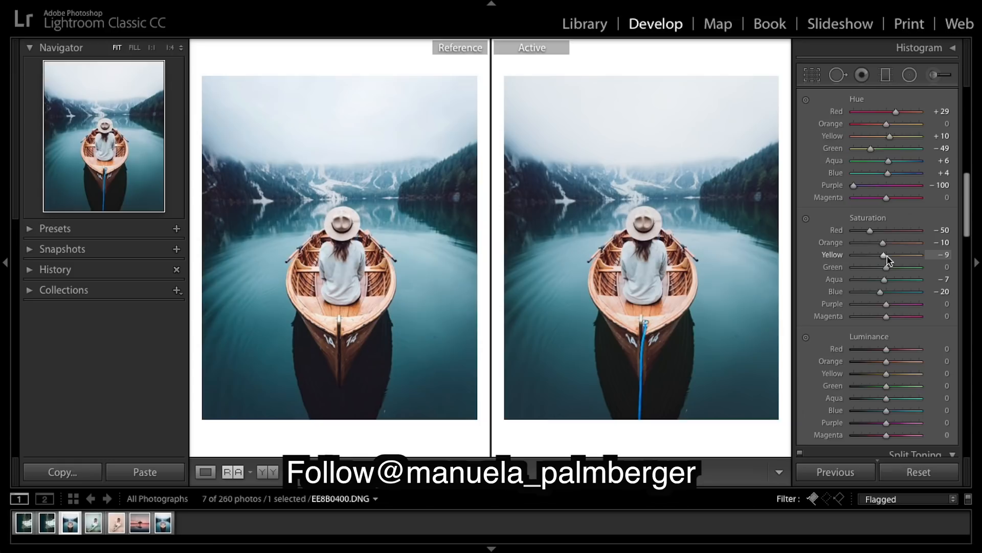
Step: Set Yellow saturation +51, Green −92, Aqua +25 and tone Blue to about −11
drag(885, 255, 911, 255)
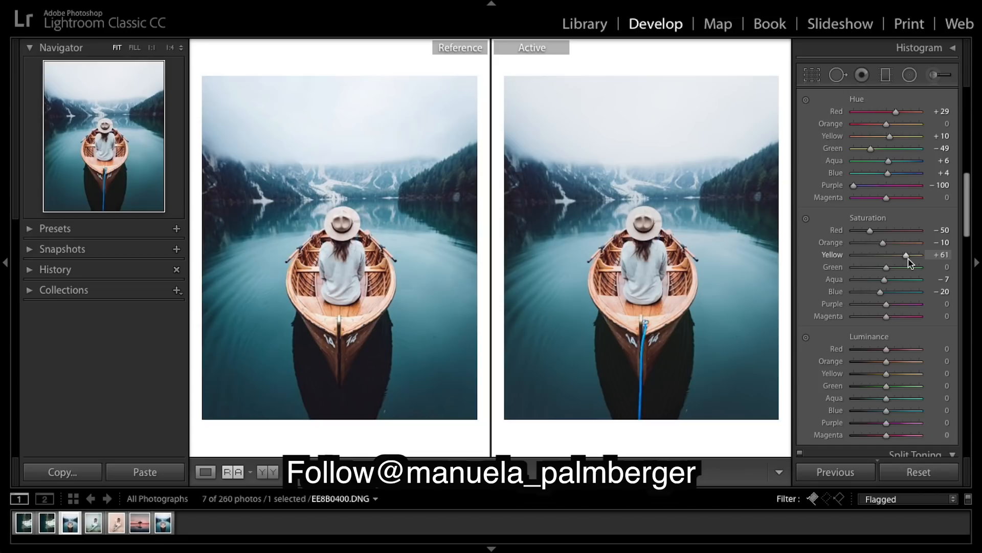
drag(915, 255, 902, 254)
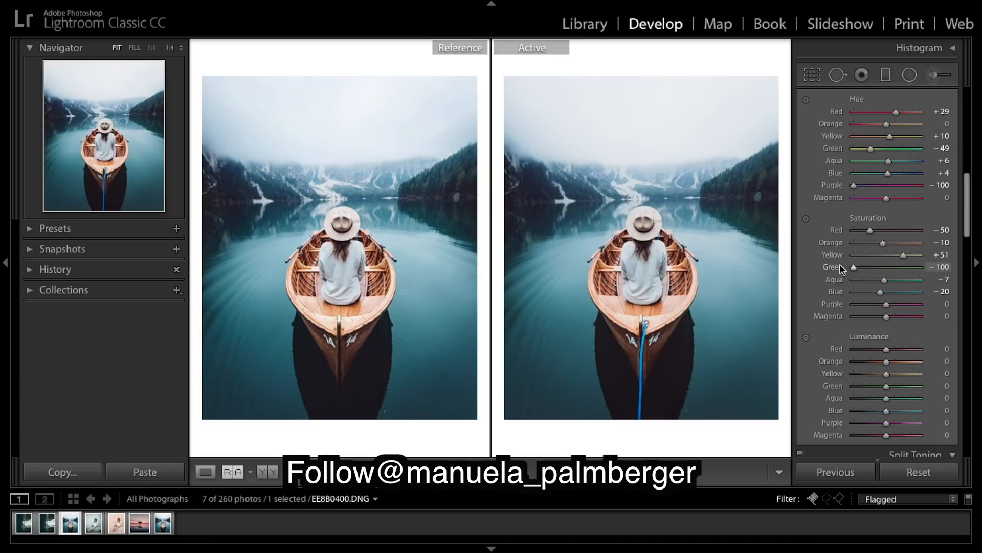
drag(846, 267, 861, 267)
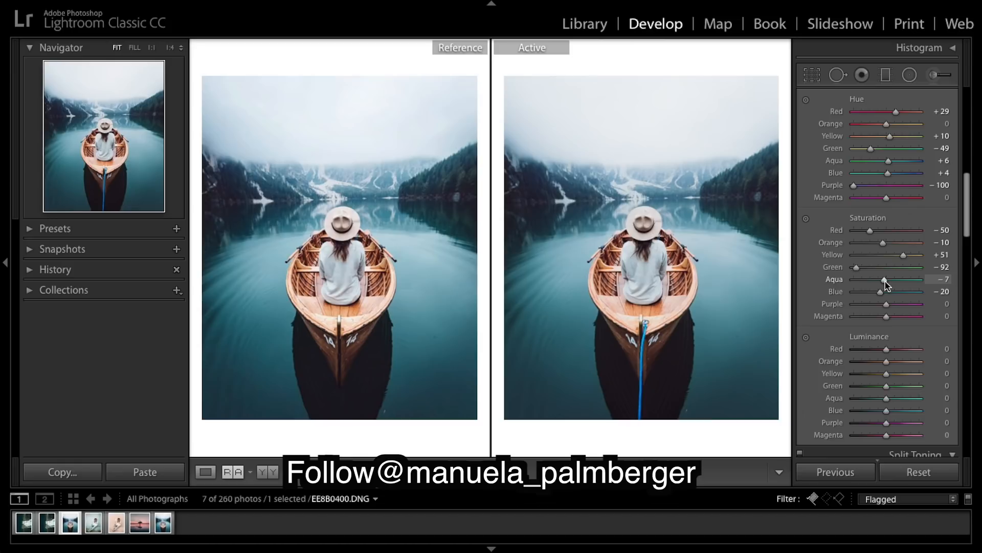
drag(883, 279, 894, 279)
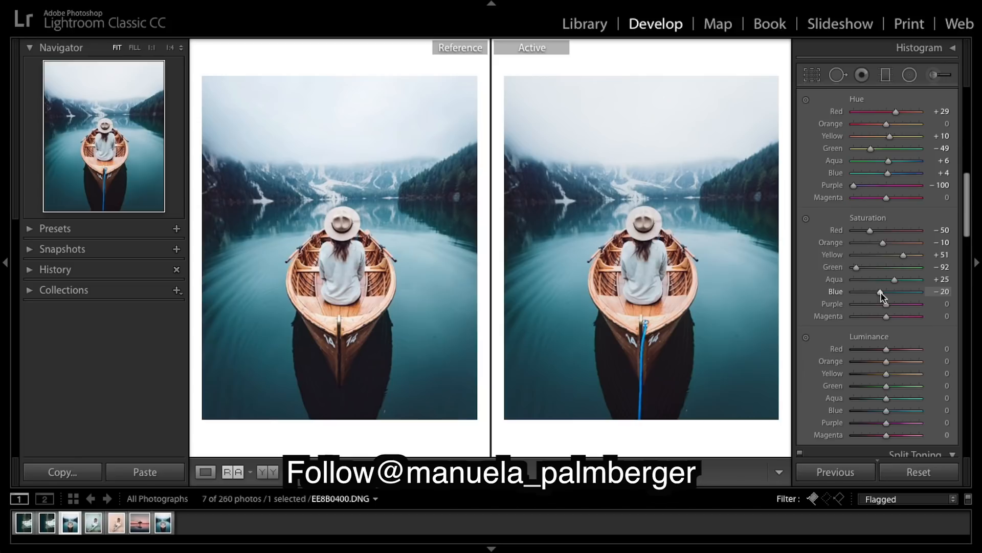
drag(881, 292, 887, 291)
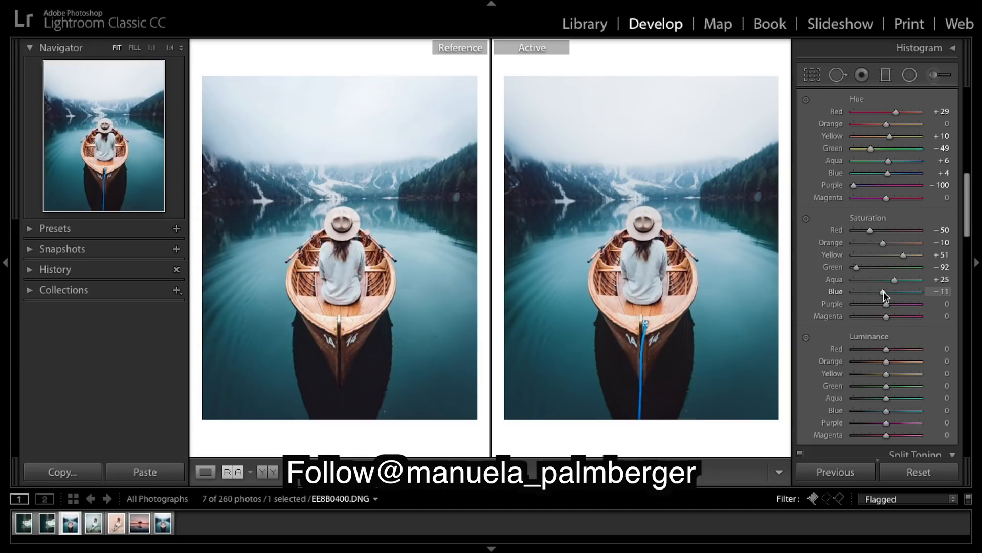
drag(887, 291, 884, 291)
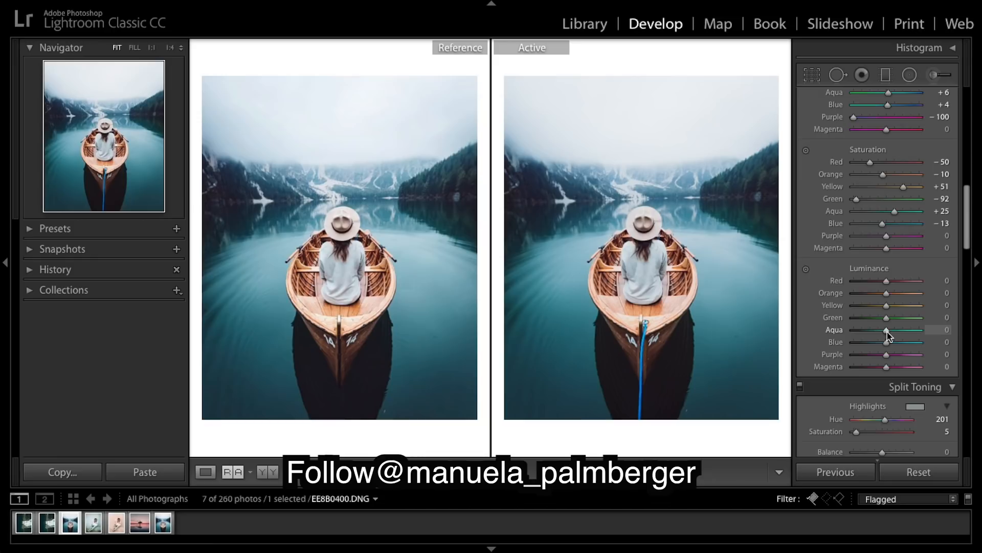
Step: Darken Yellow luminance to −58 and lift Red luminance to +5
drag(908, 305, 862, 305)
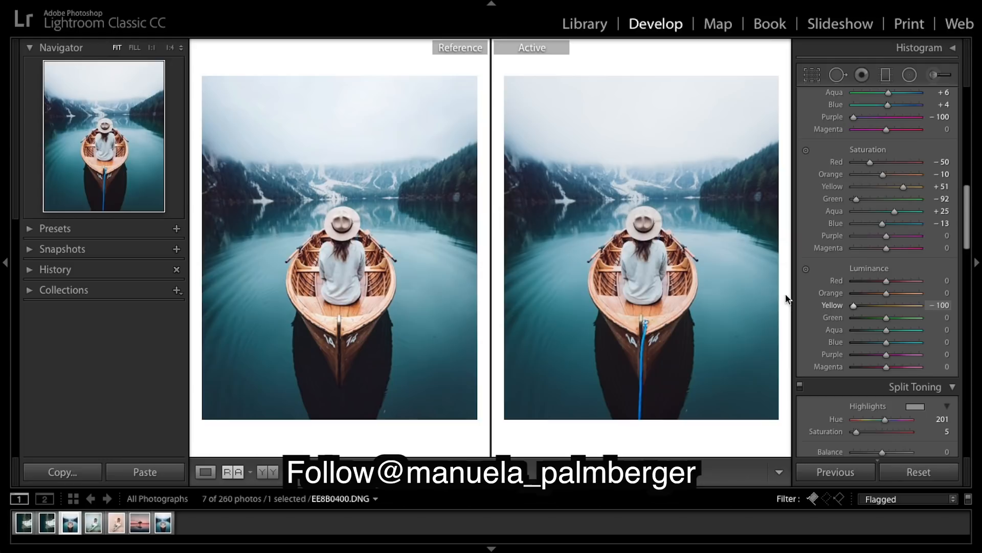
drag(860, 305, 884, 305)
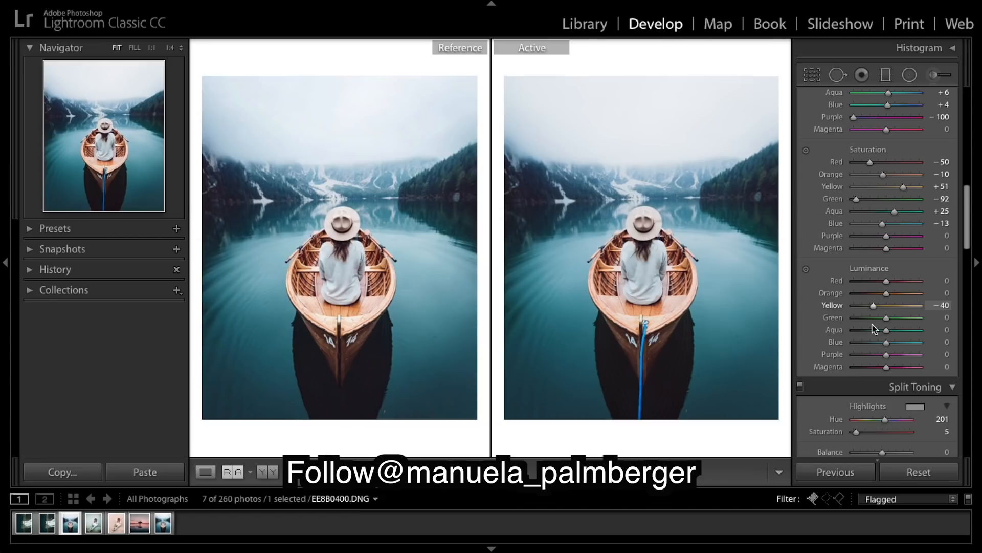
drag(879, 305, 867, 305)
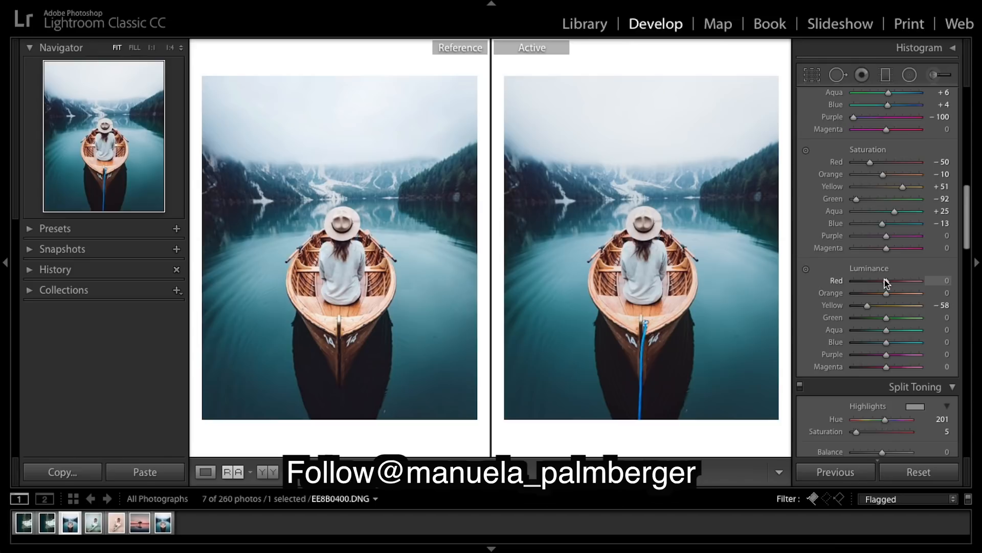
drag(885, 281, 897, 281)
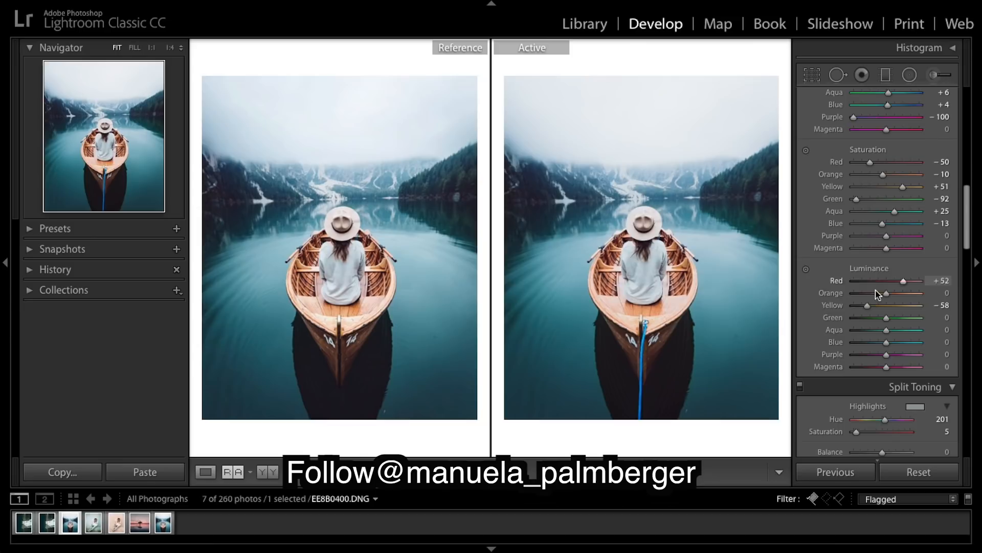
drag(902, 281, 899, 281)
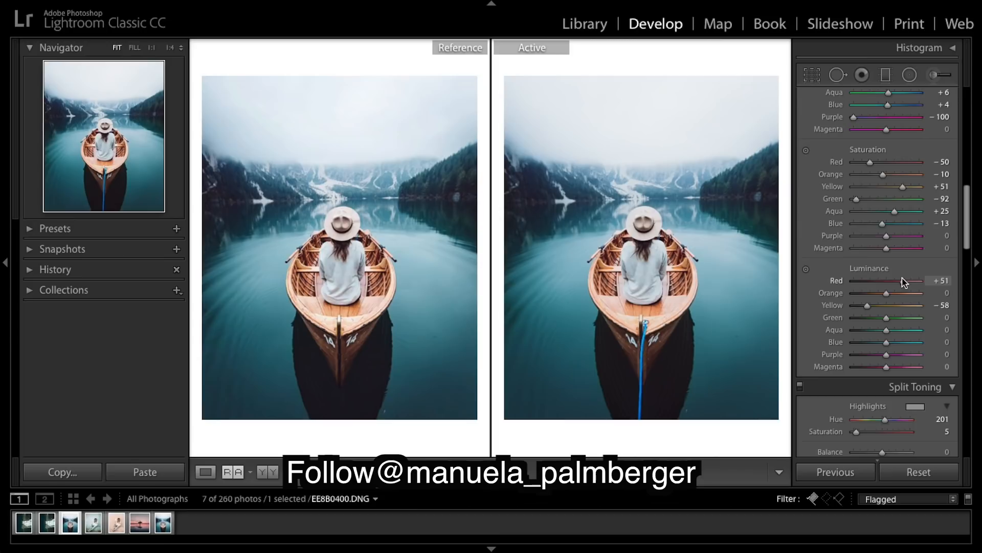
drag(911, 280, 884, 279)
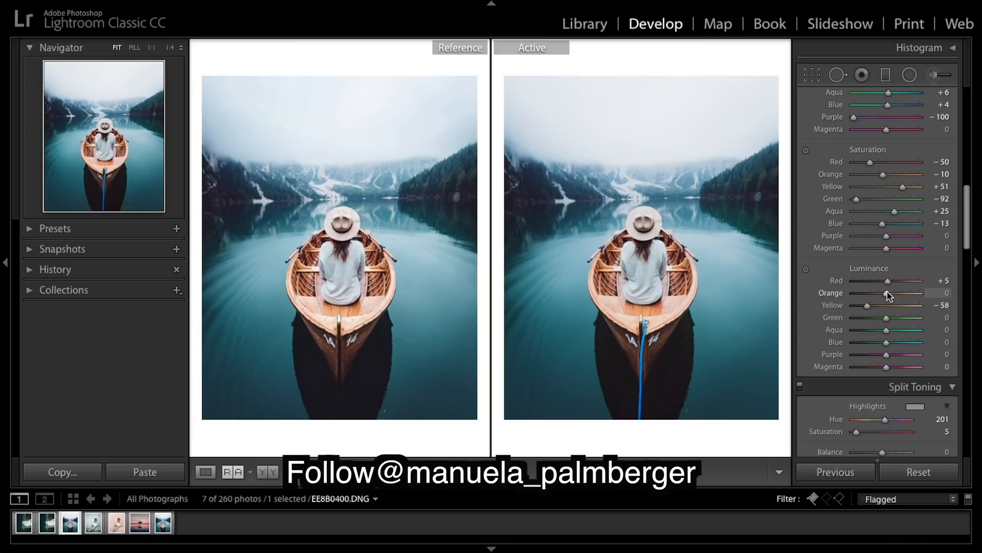
Step: Set Orange luminance +5, Green +20, and darken Purple only slightly
drag(885, 294, 893, 293)
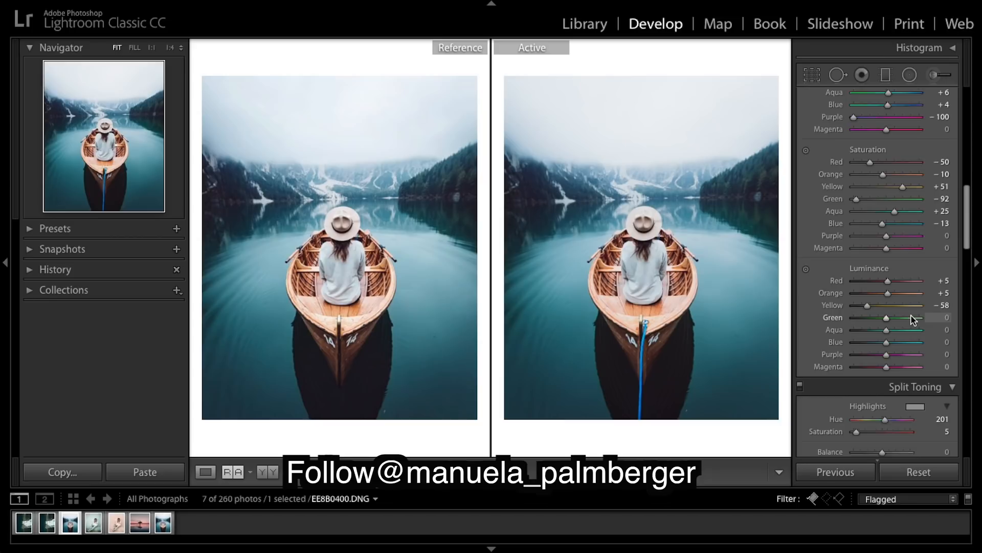
drag(885, 319, 902, 314)
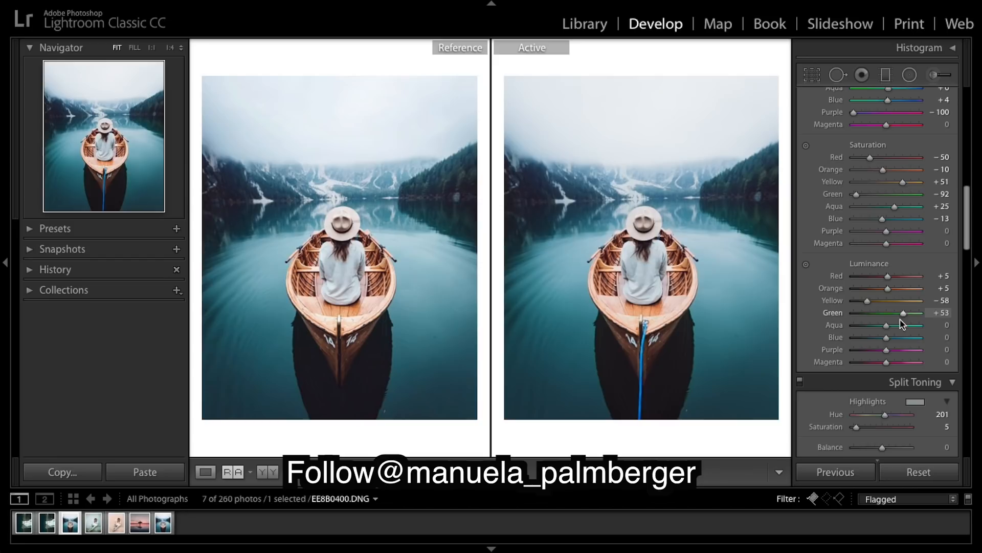
drag(901, 312, 893, 313)
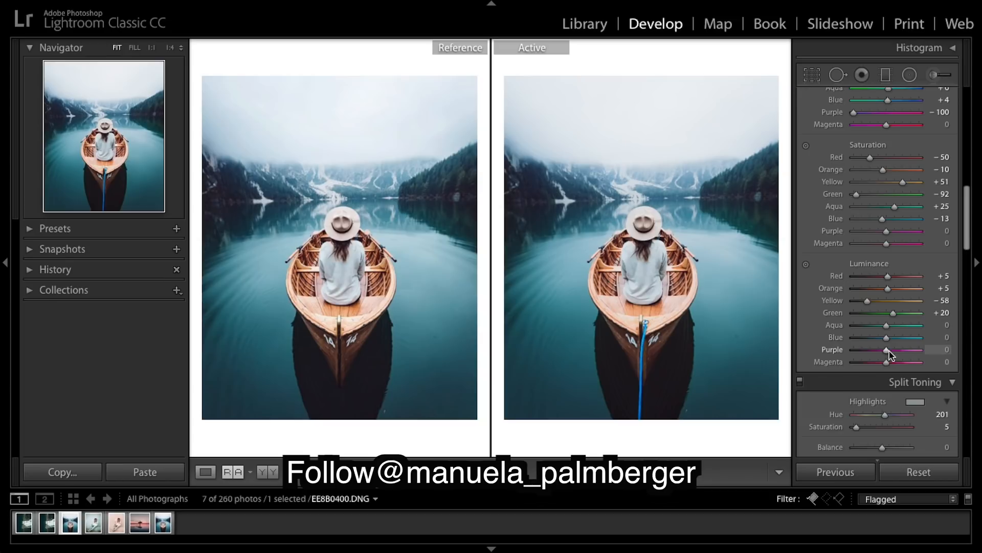
drag(886, 349, 849, 349)
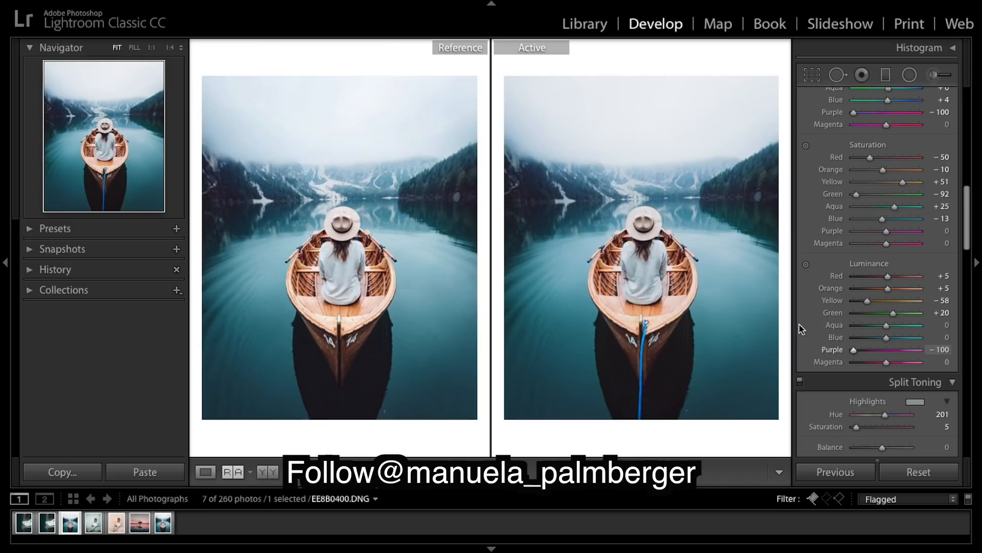
drag(852, 349, 883, 349)
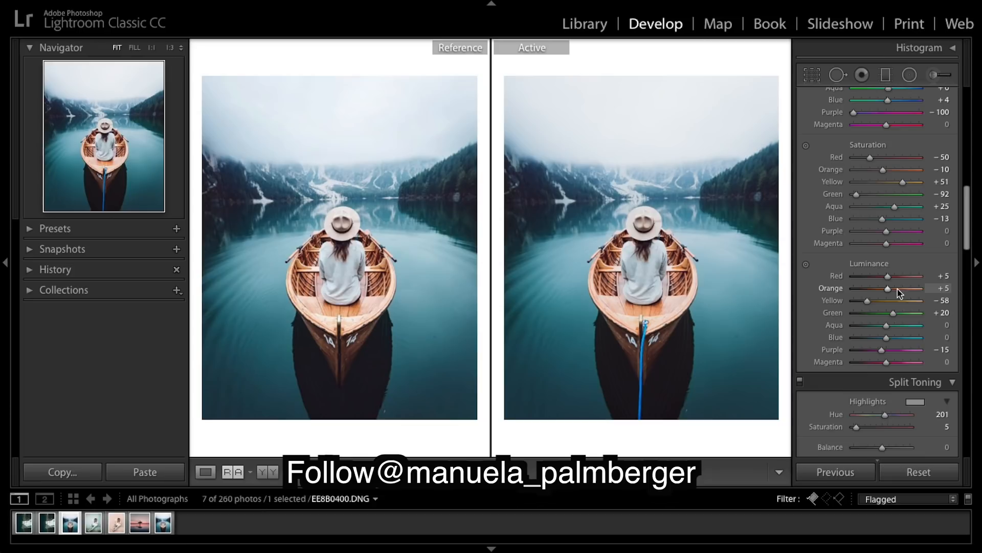
Step: Ease Purple luminance back from −100 to −15
drag(907, 325, 877, 325)
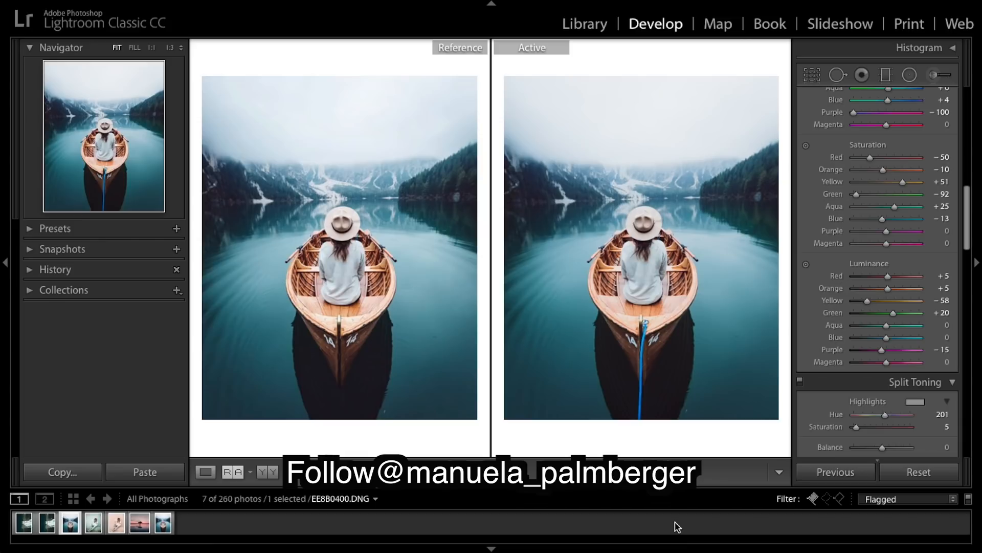
mouse_move(470, 21)
text(photoshop)
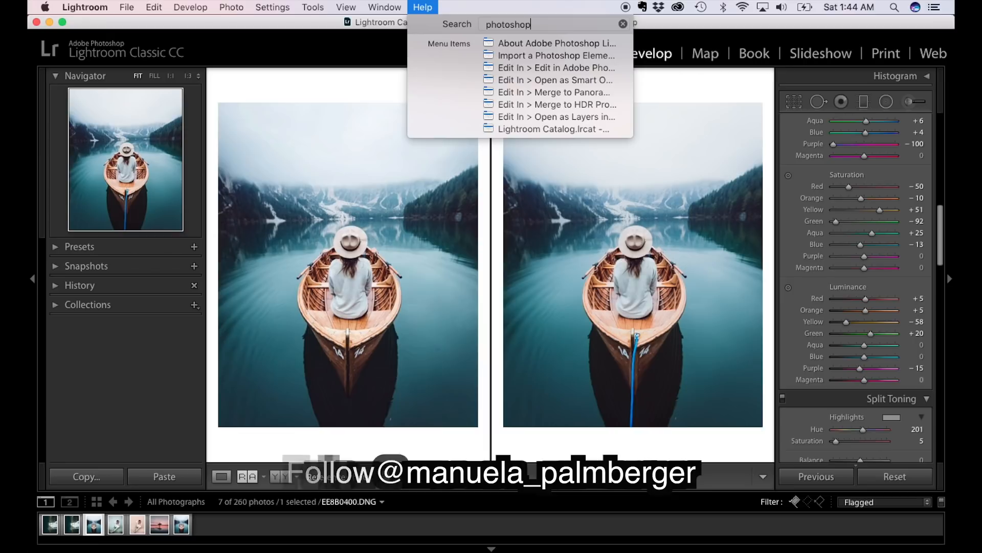
Step: Send the boat photo to Photoshop with Edit in Adobe Photoshop
click(553, 67)
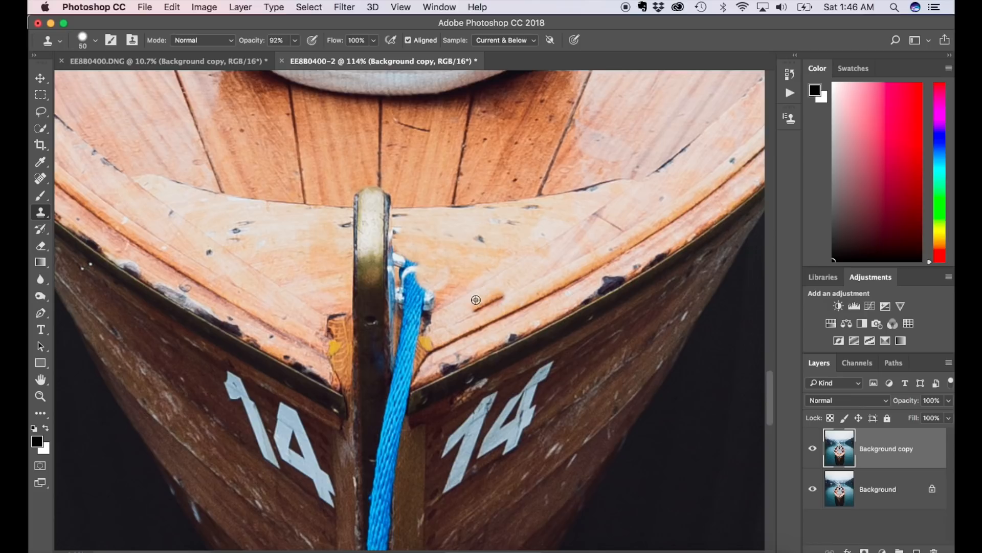
Step: Clone wood over the blue rope at the bow and its lower end
drag(477, 299, 424, 296)
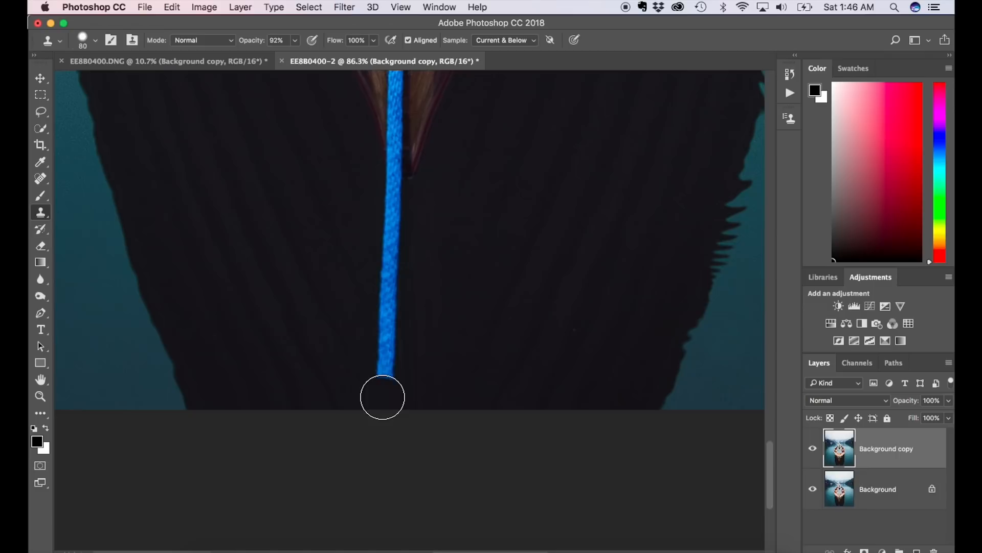
drag(382, 398, 424, 340)
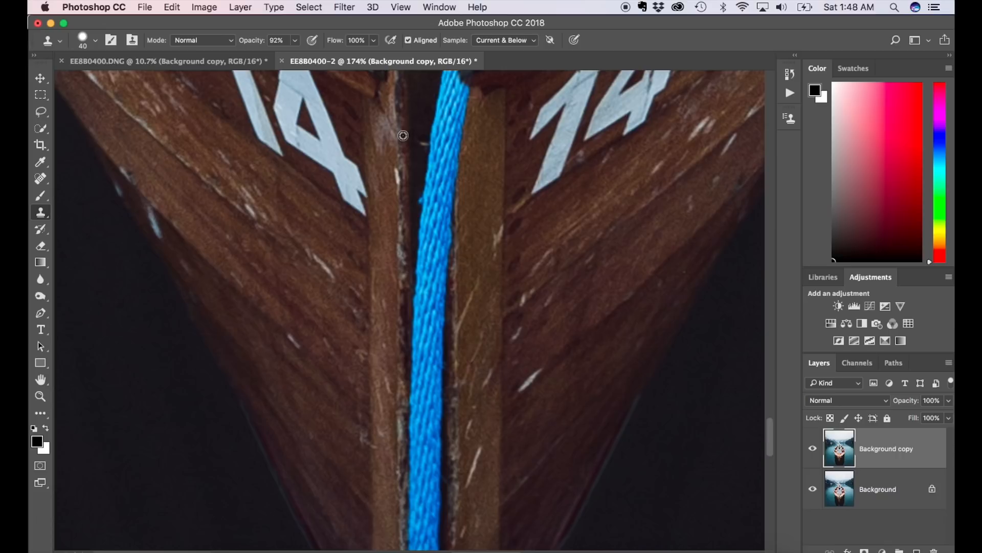
Step: Paint cloned wood down the rope's left edge below the painted 14
drag(403, 136, 405, 345)
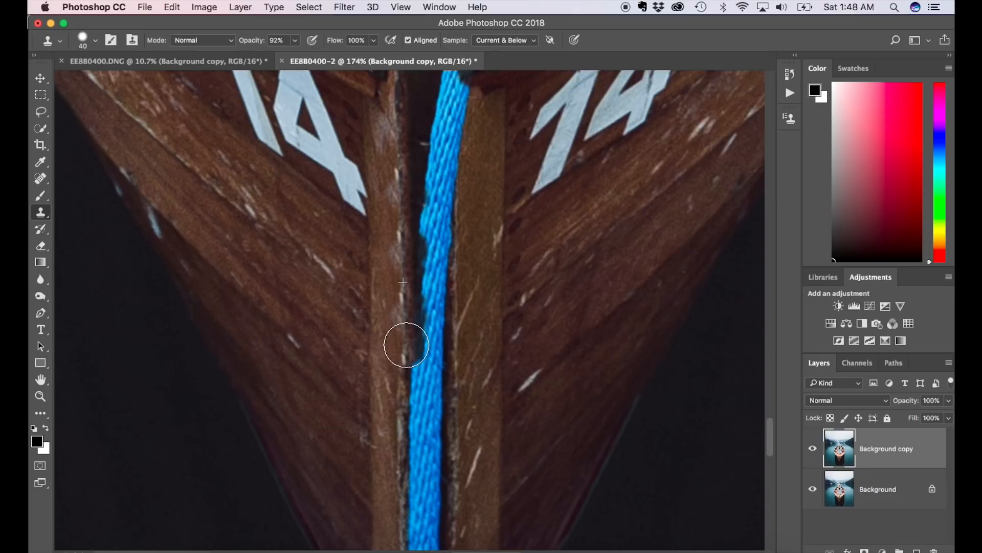
Step: Scroll the view down along the bow's centre groove toward the tip
scroll(down, 3)
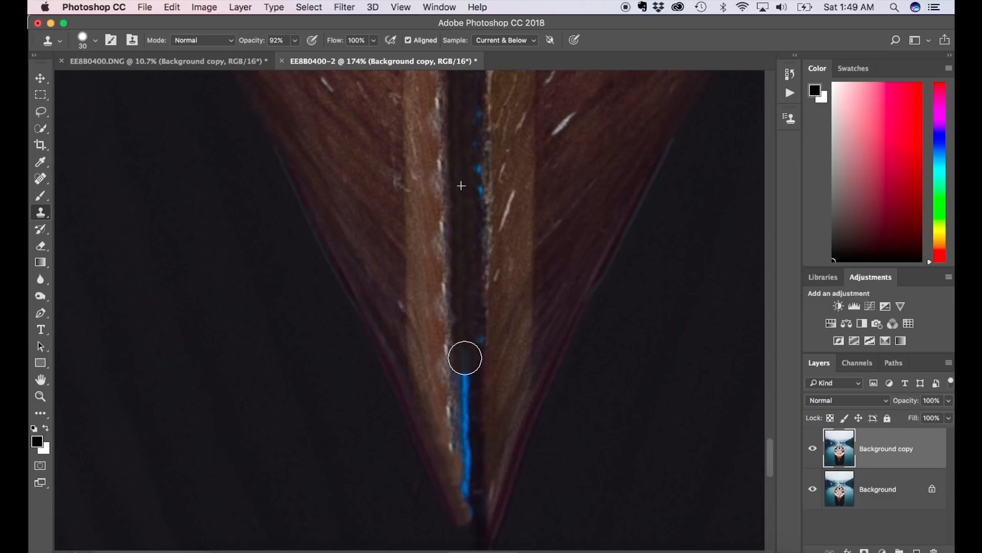
Step: Clone wood over the remaining rope in the groove below the painted 14s
drag(465, 358, 469, 458)
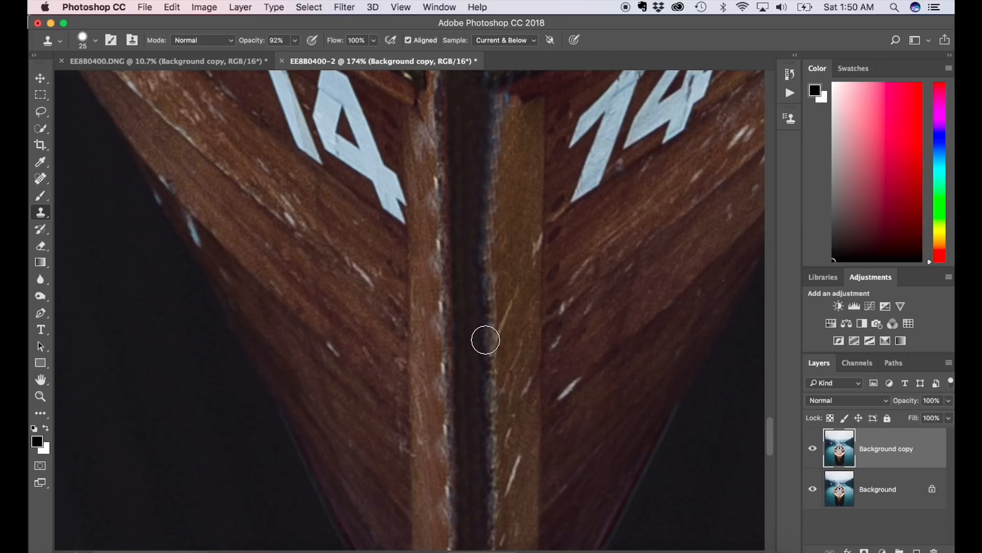
drag(486, 340, 487, 190)
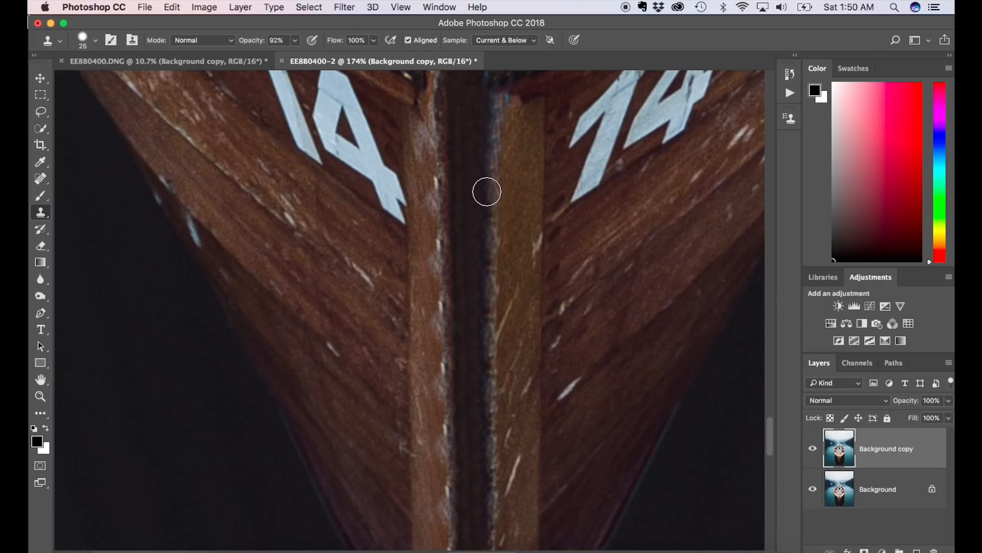